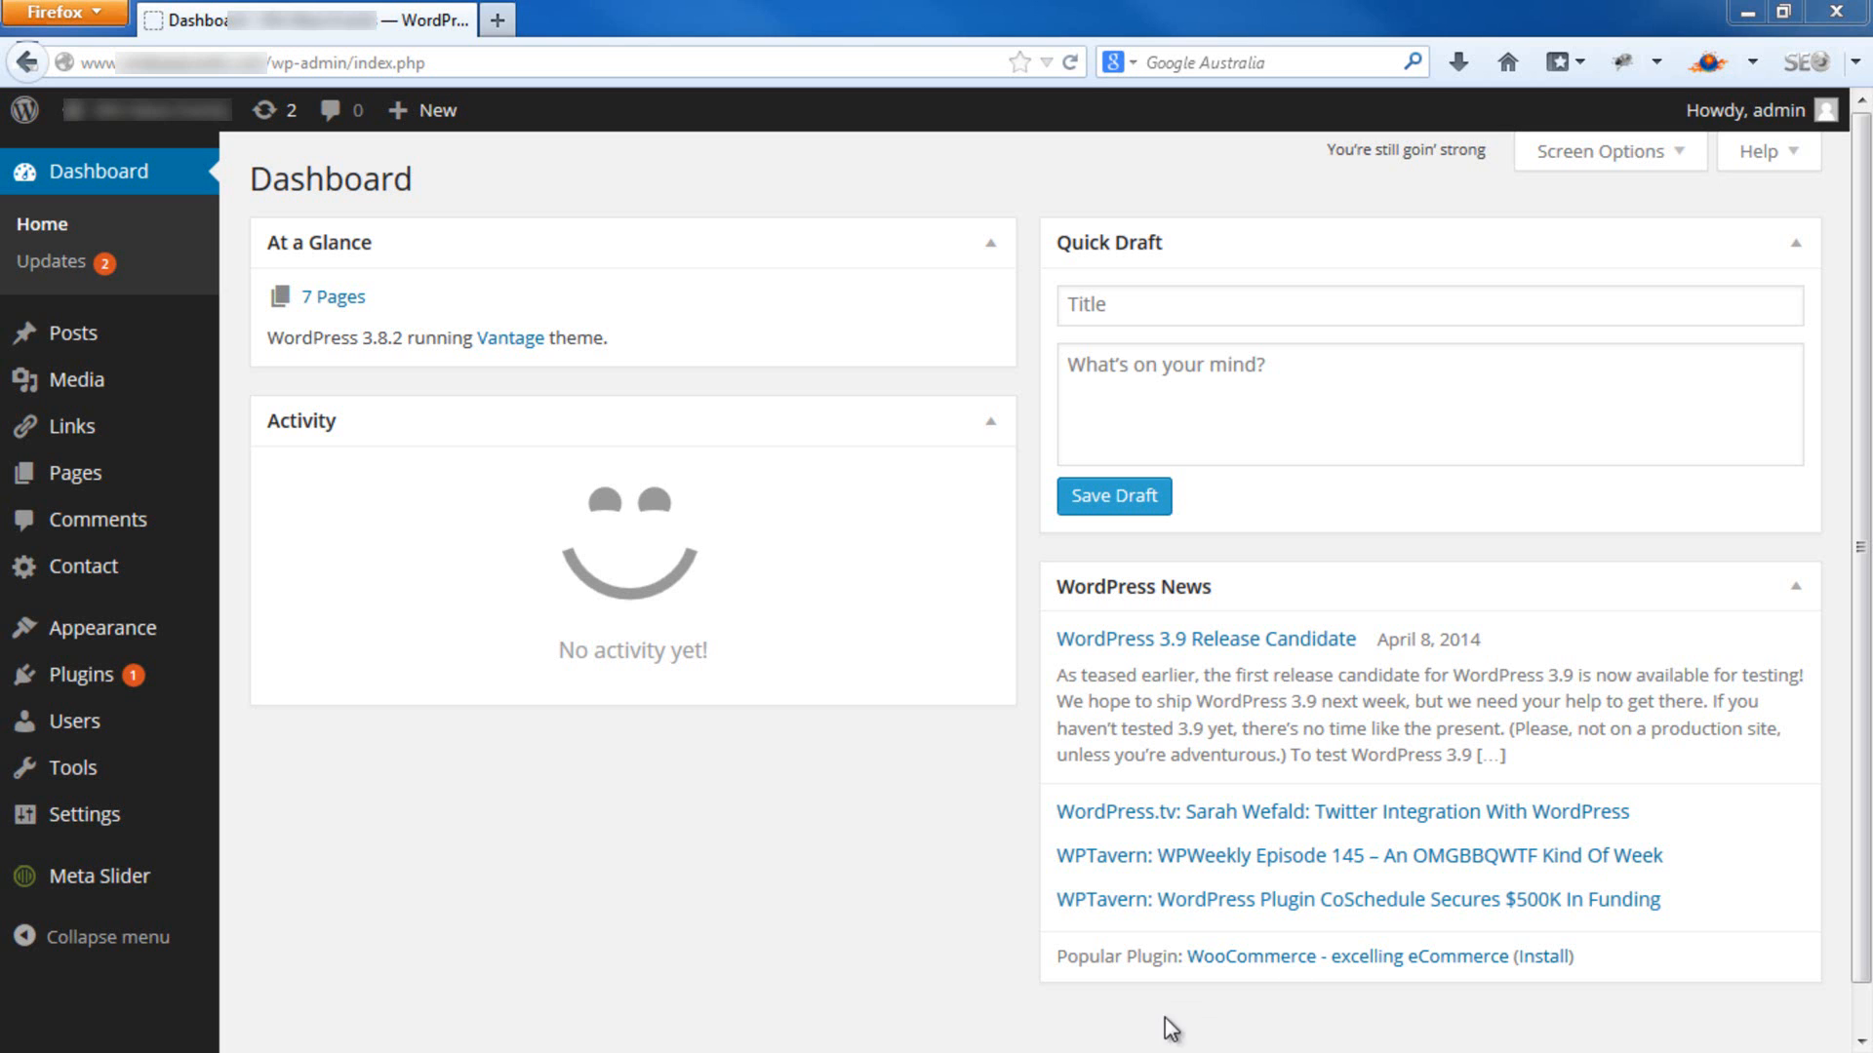
{"action": "mouse_move", "coordinate": [267, 732]}
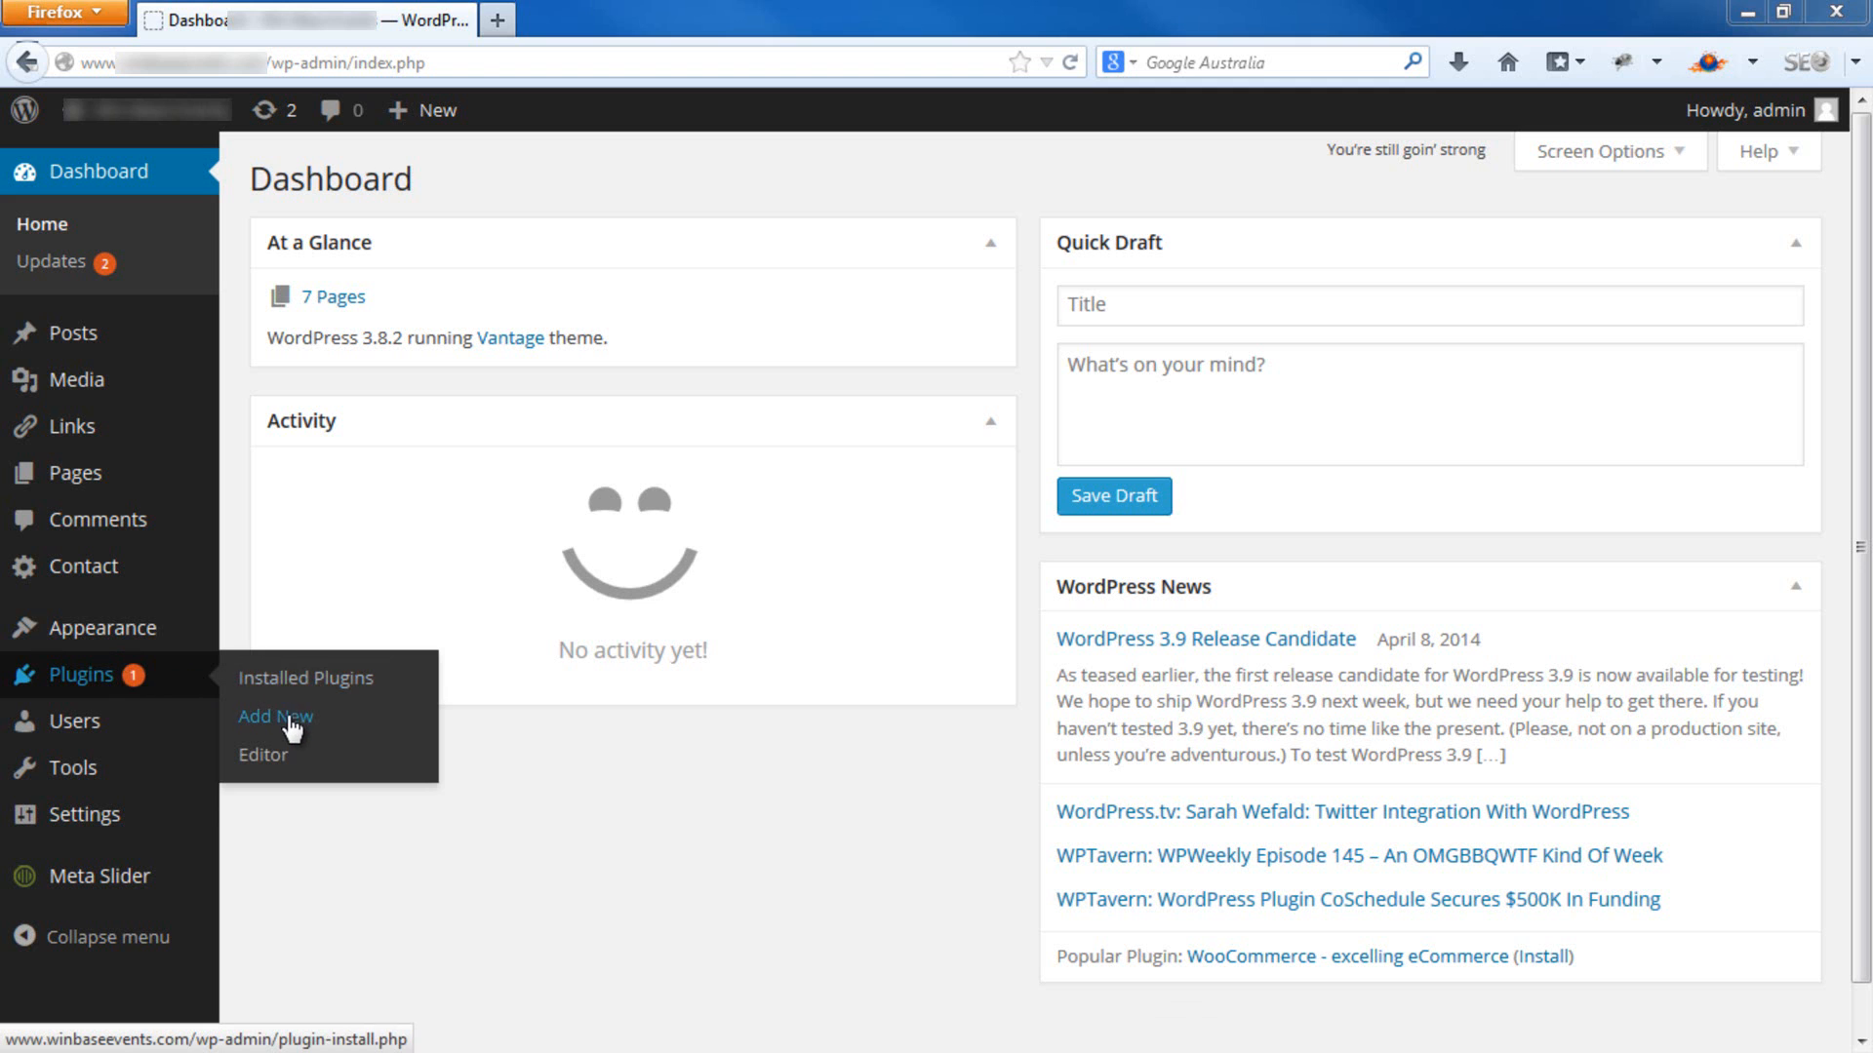
- Search the plugin directory for 'black studio', listing Black Studio TinyMCE Widget first
{"action": "left_click", "coordinate": [273, 716]}
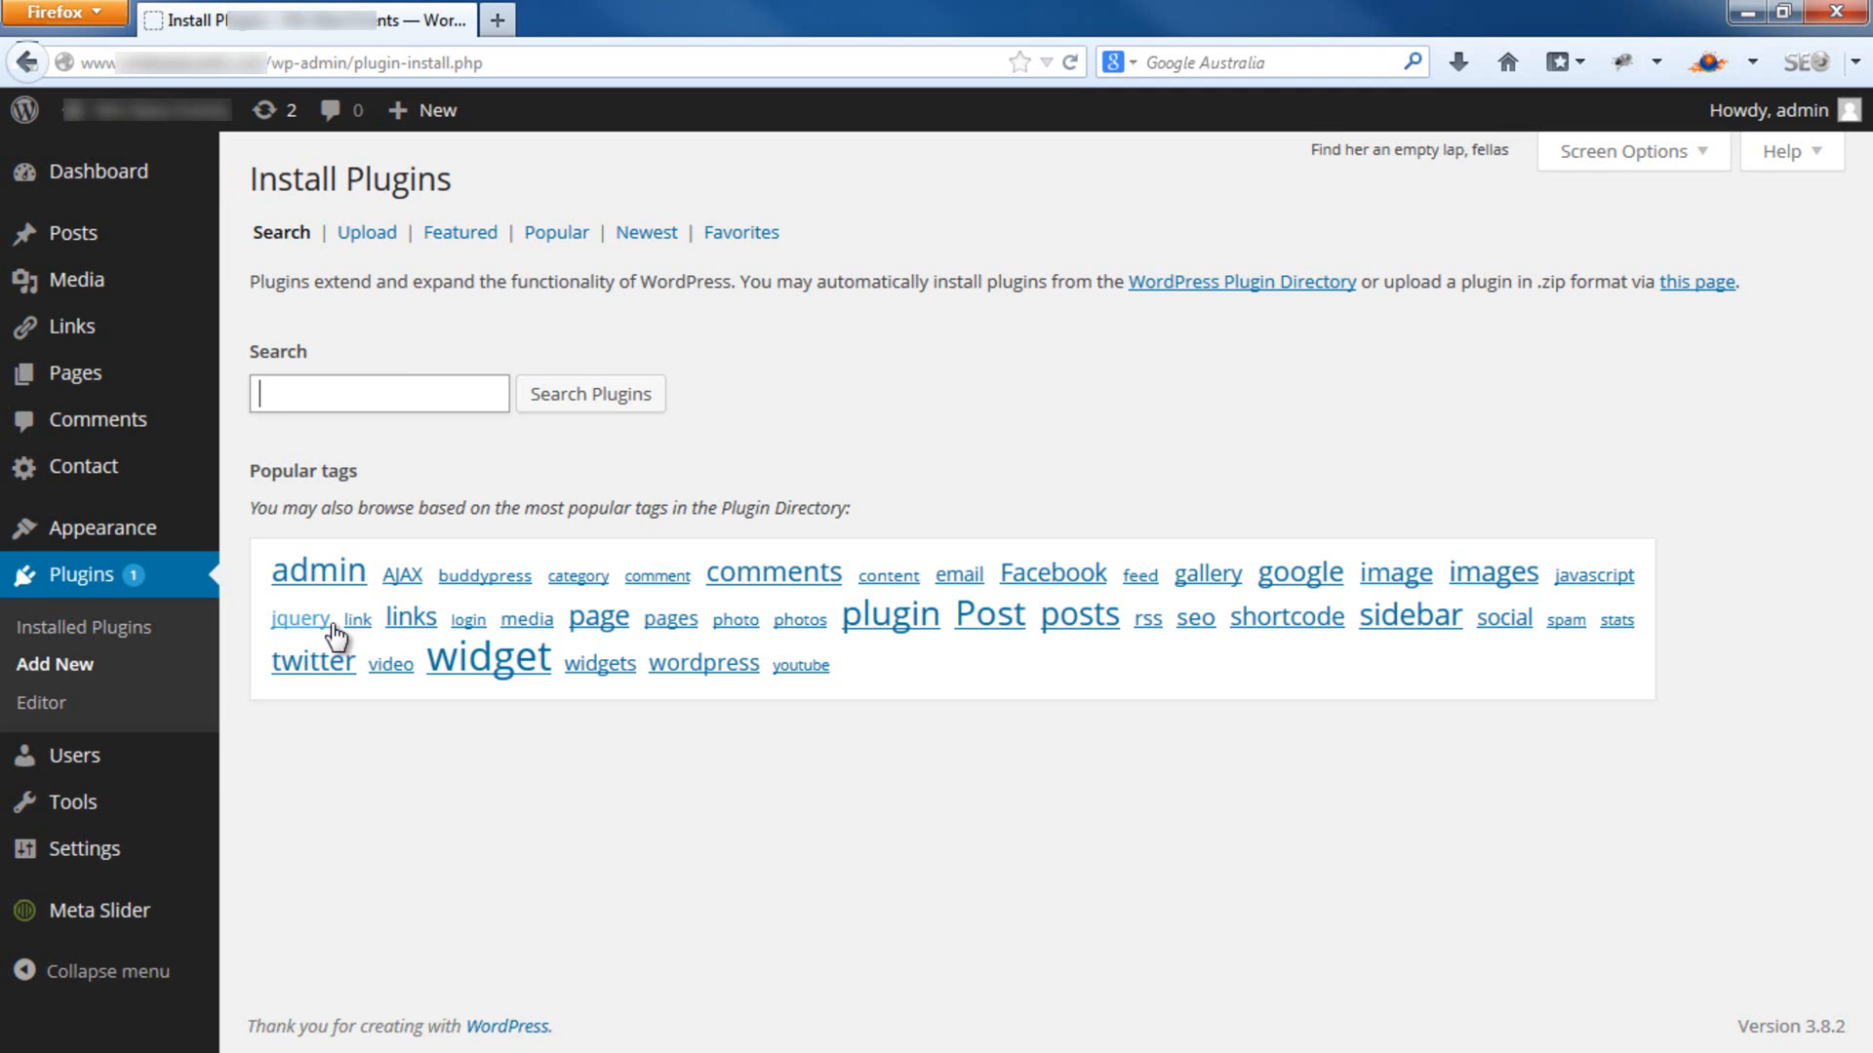
{"action": "type", "text": "black studio"}
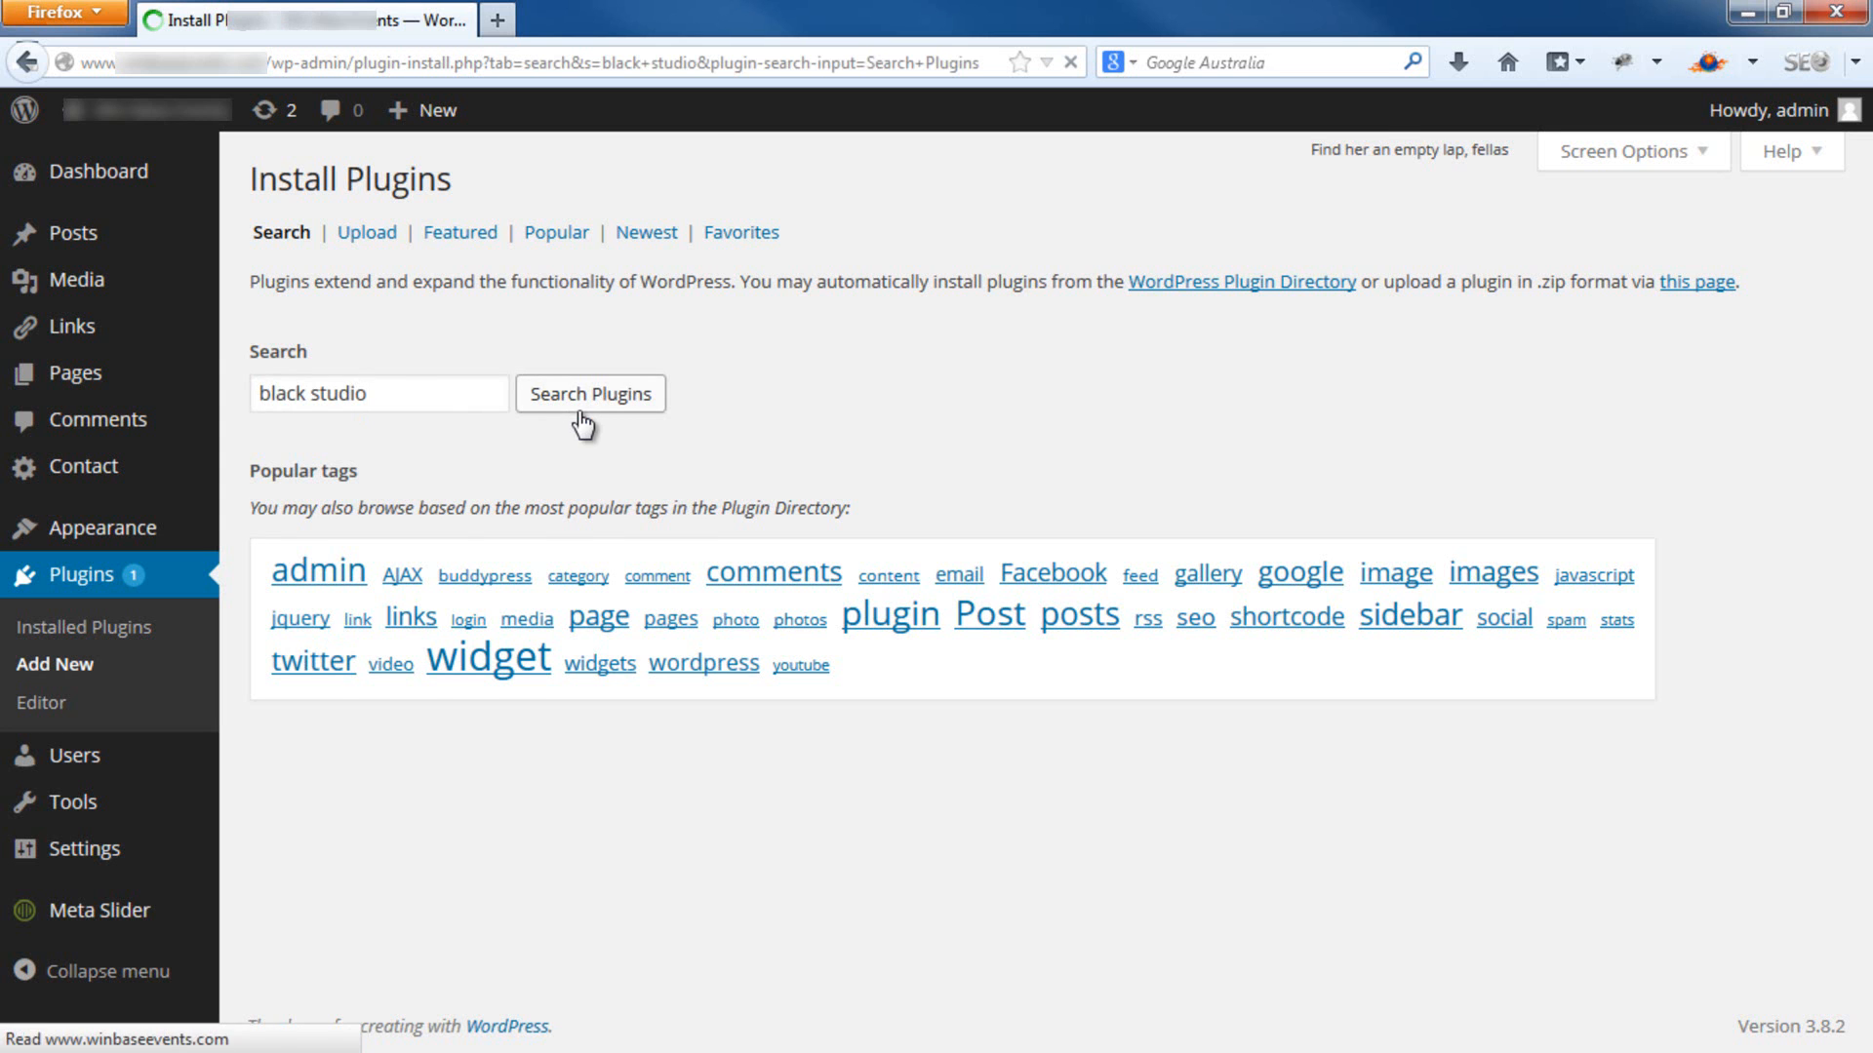
{"action": "left_click", "coordinate": [589, 392]}
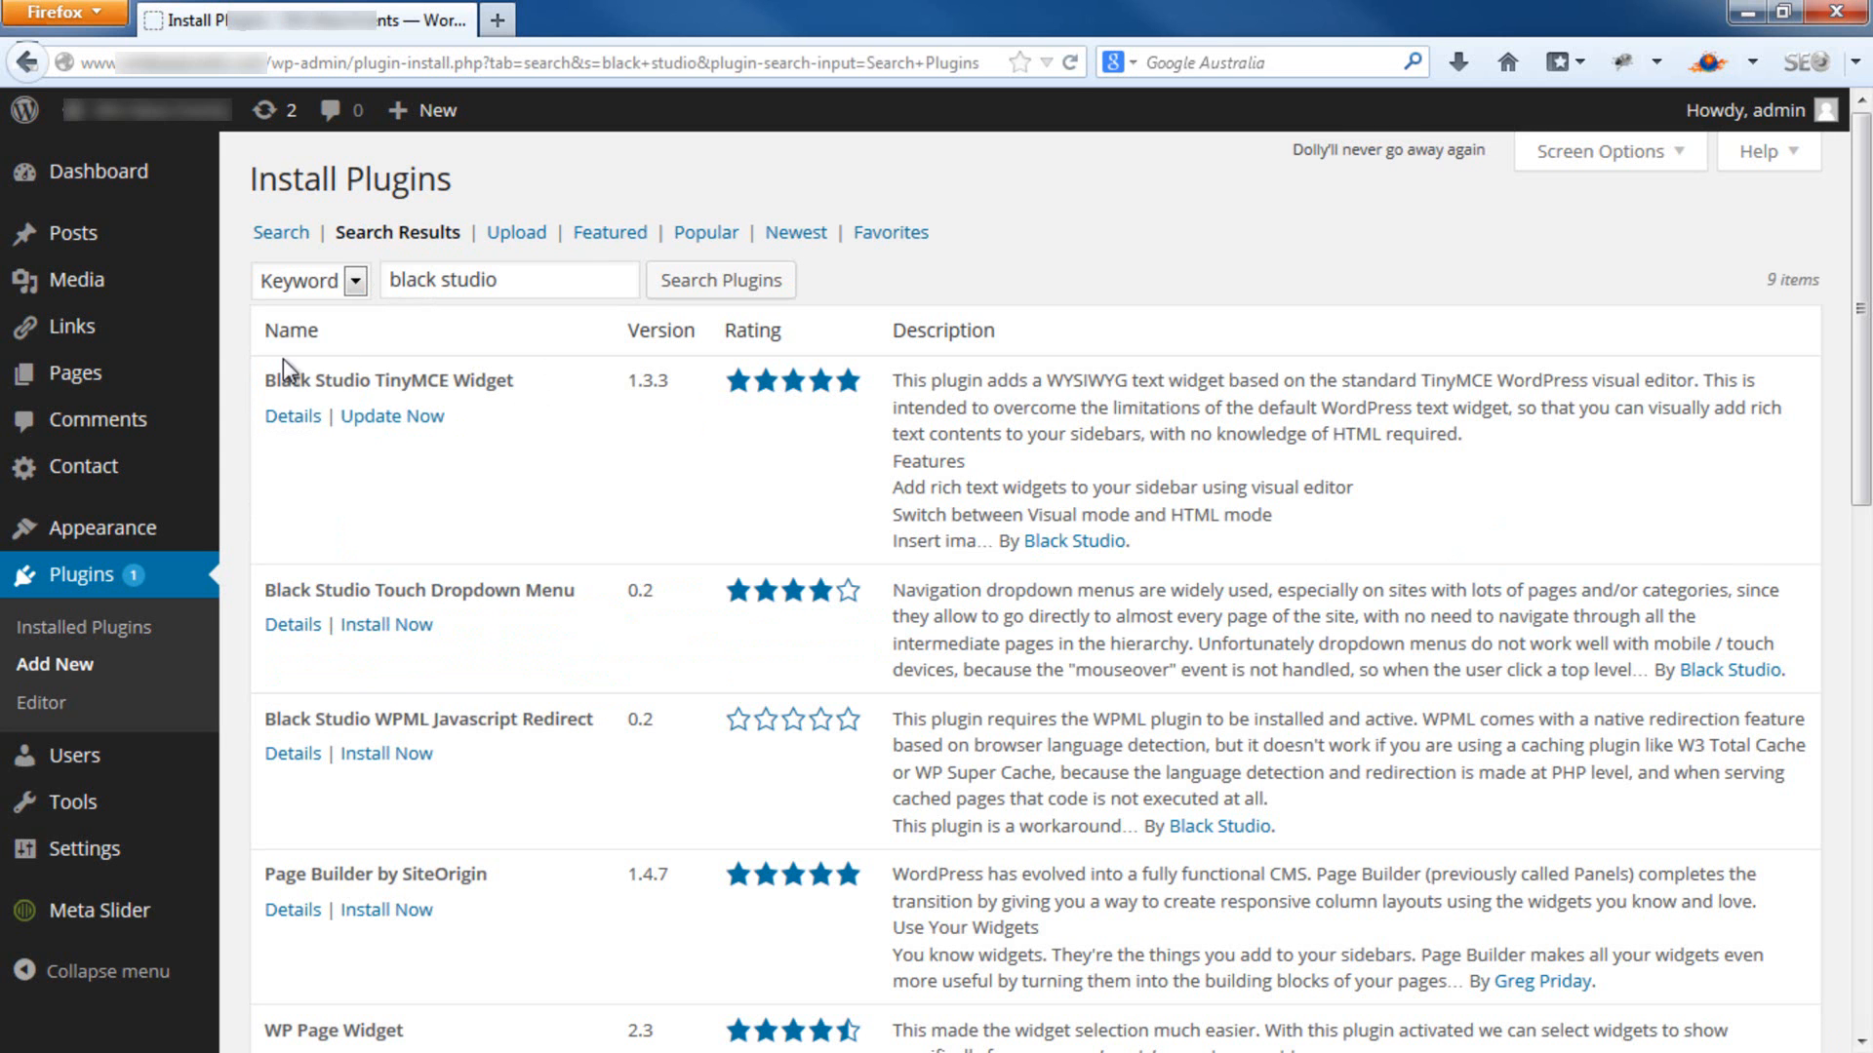
{"action": "mouse_move", "coordinate": [369, 536]}
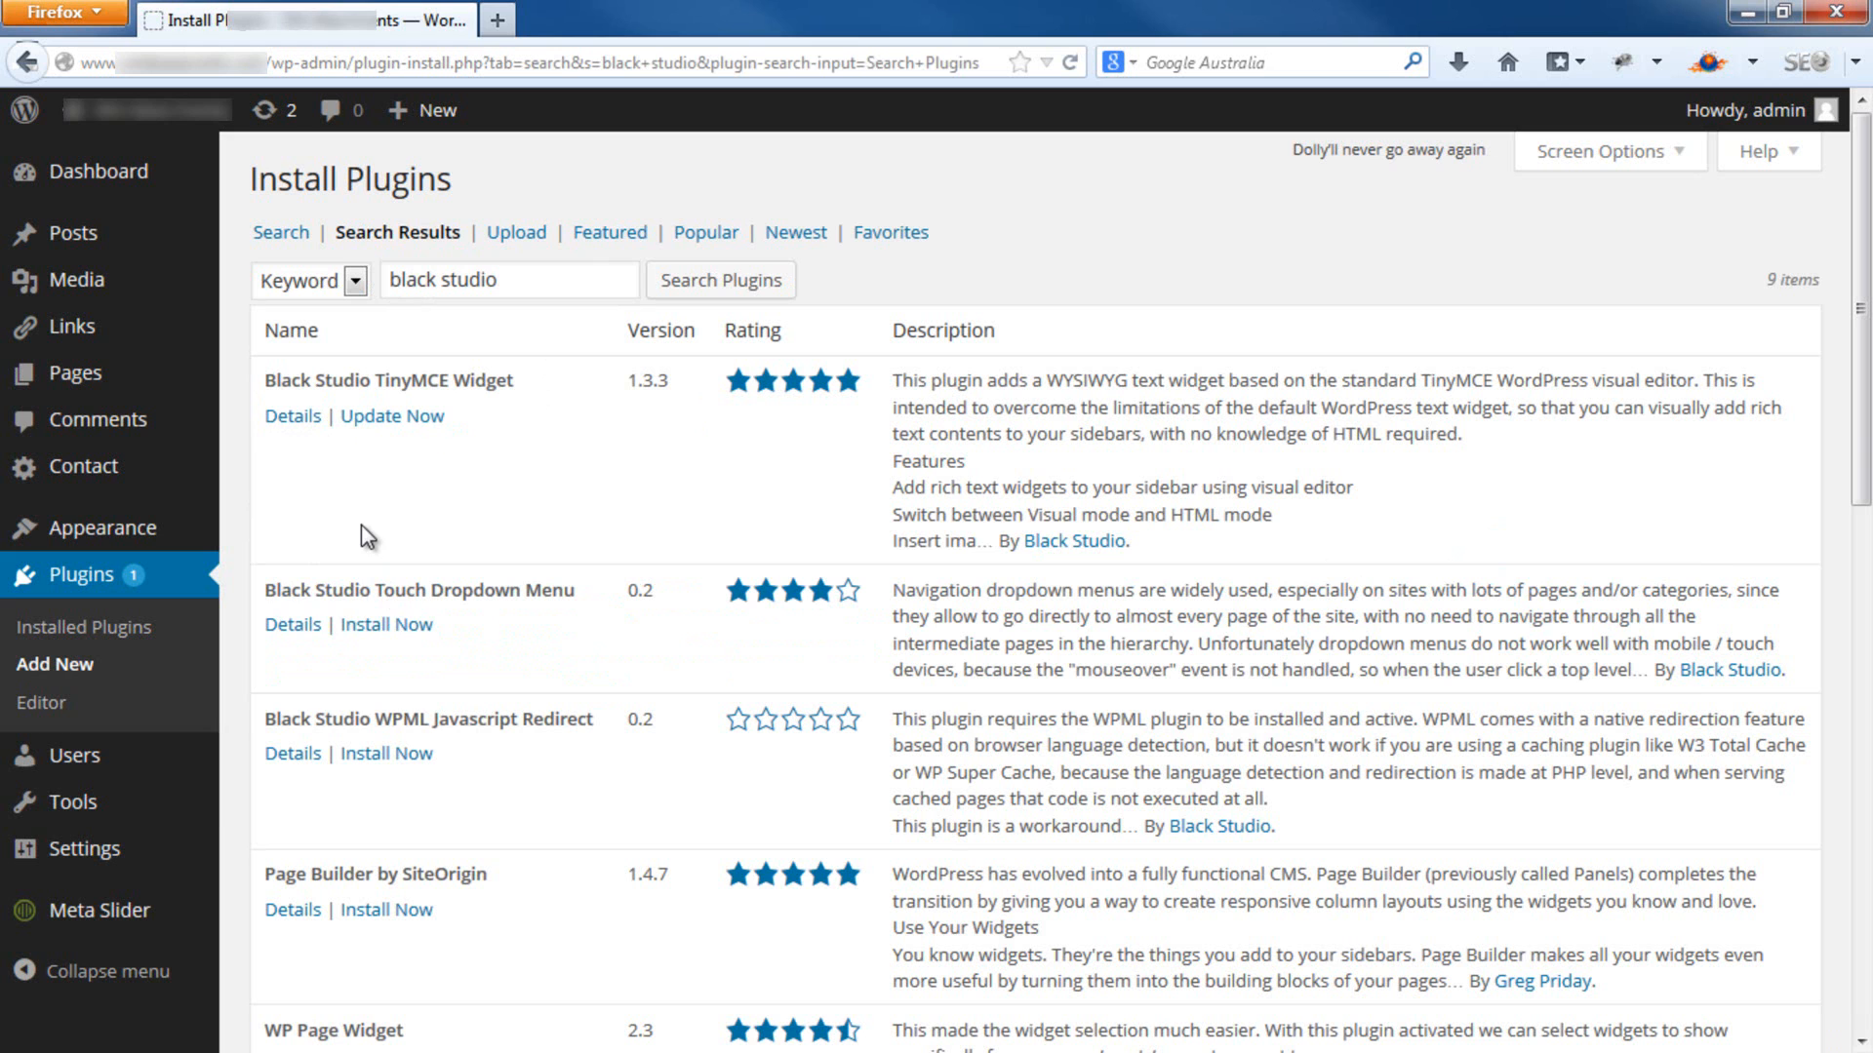
{"action": "mouse_move", "coordinate": [103, 527]}
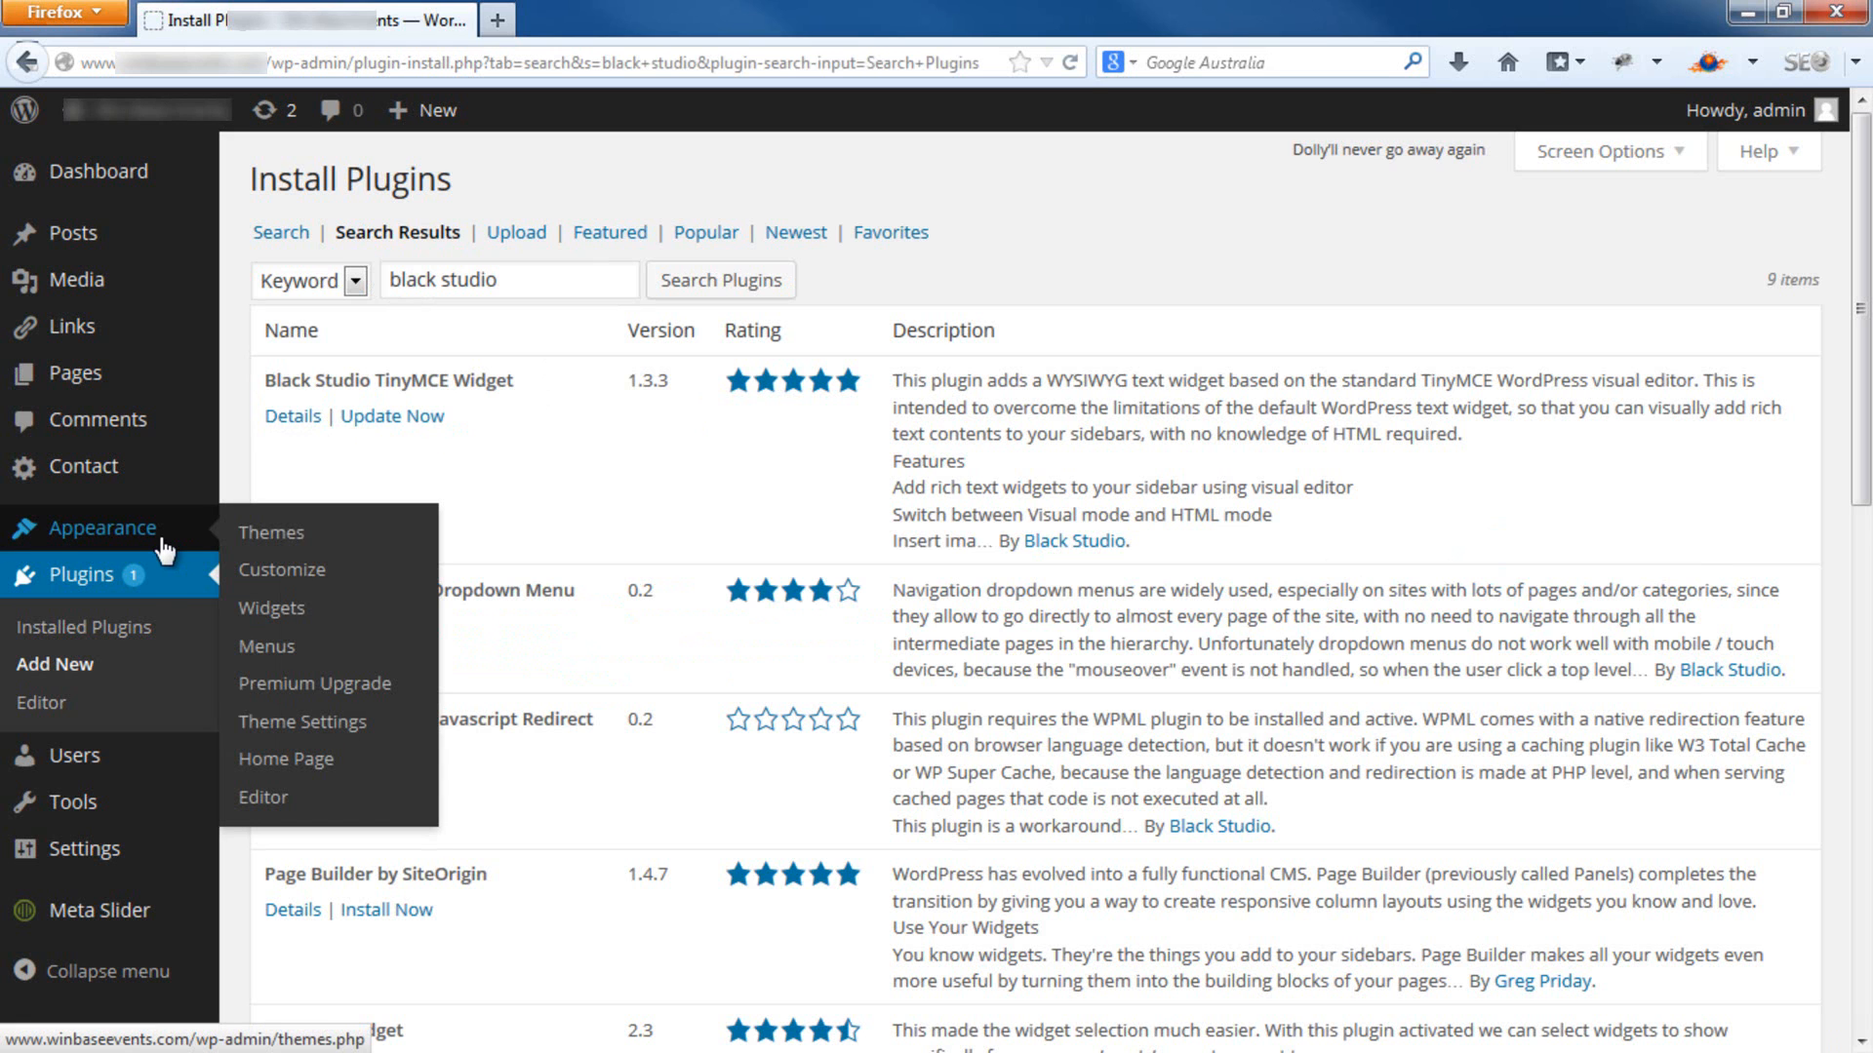
{"action": "left_click", "coordinate": [272, 608]}
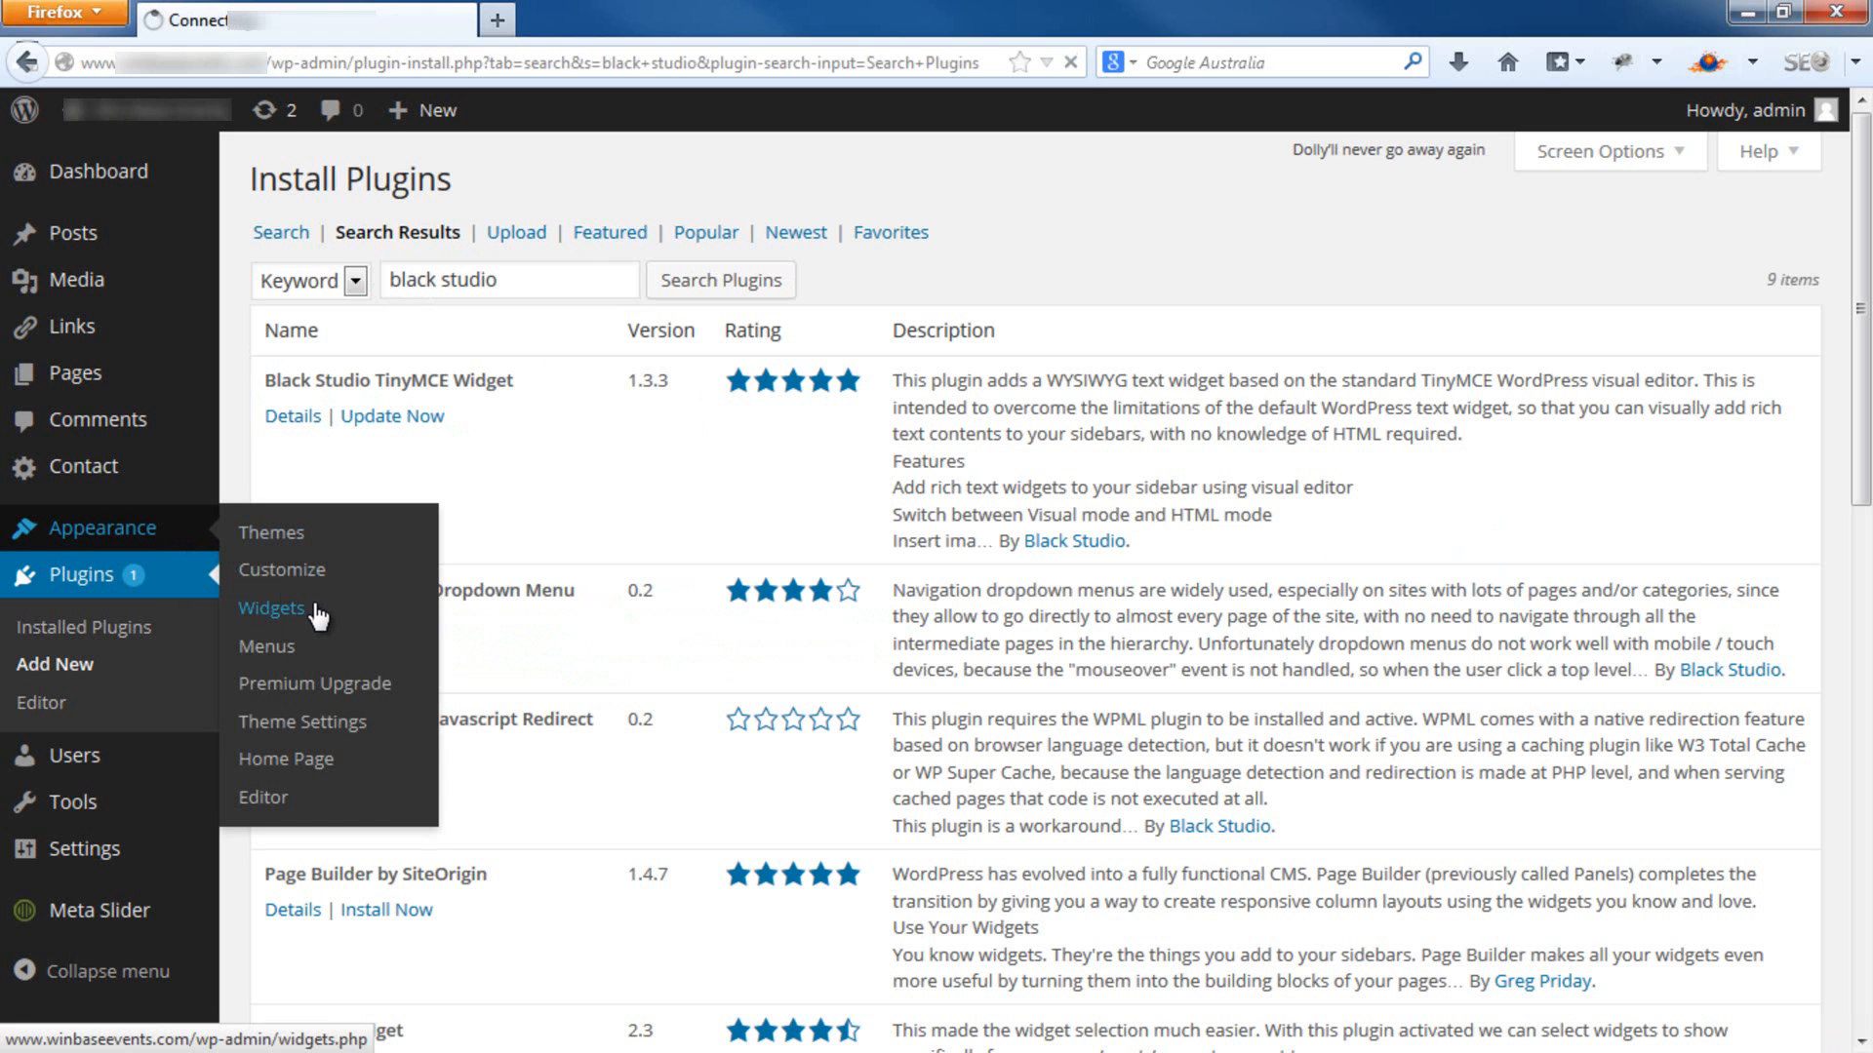
- Go to Appearance > Widgets and scroll the Available Widgets list down to Visual Editor
{"action": "left_click", "coordinate": [271, 609]}
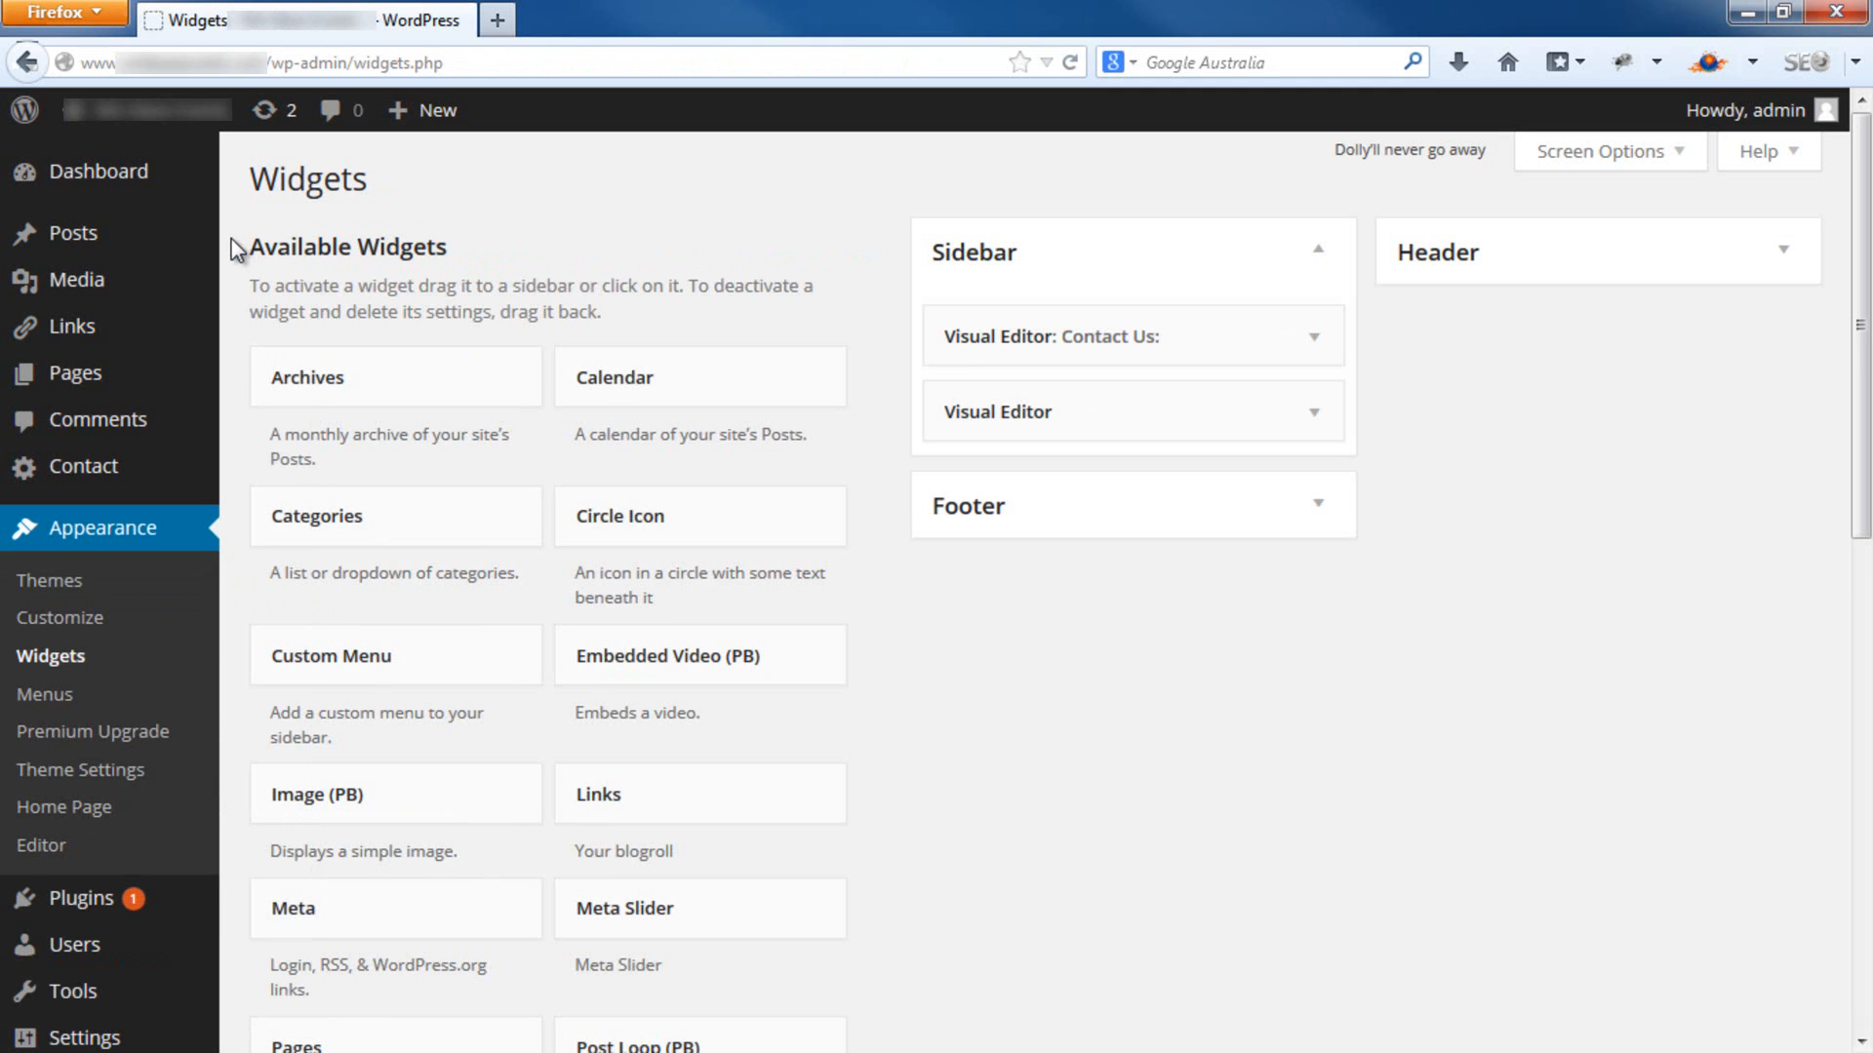
{"action": "mouse_move", "coordinate": [484, 203]}
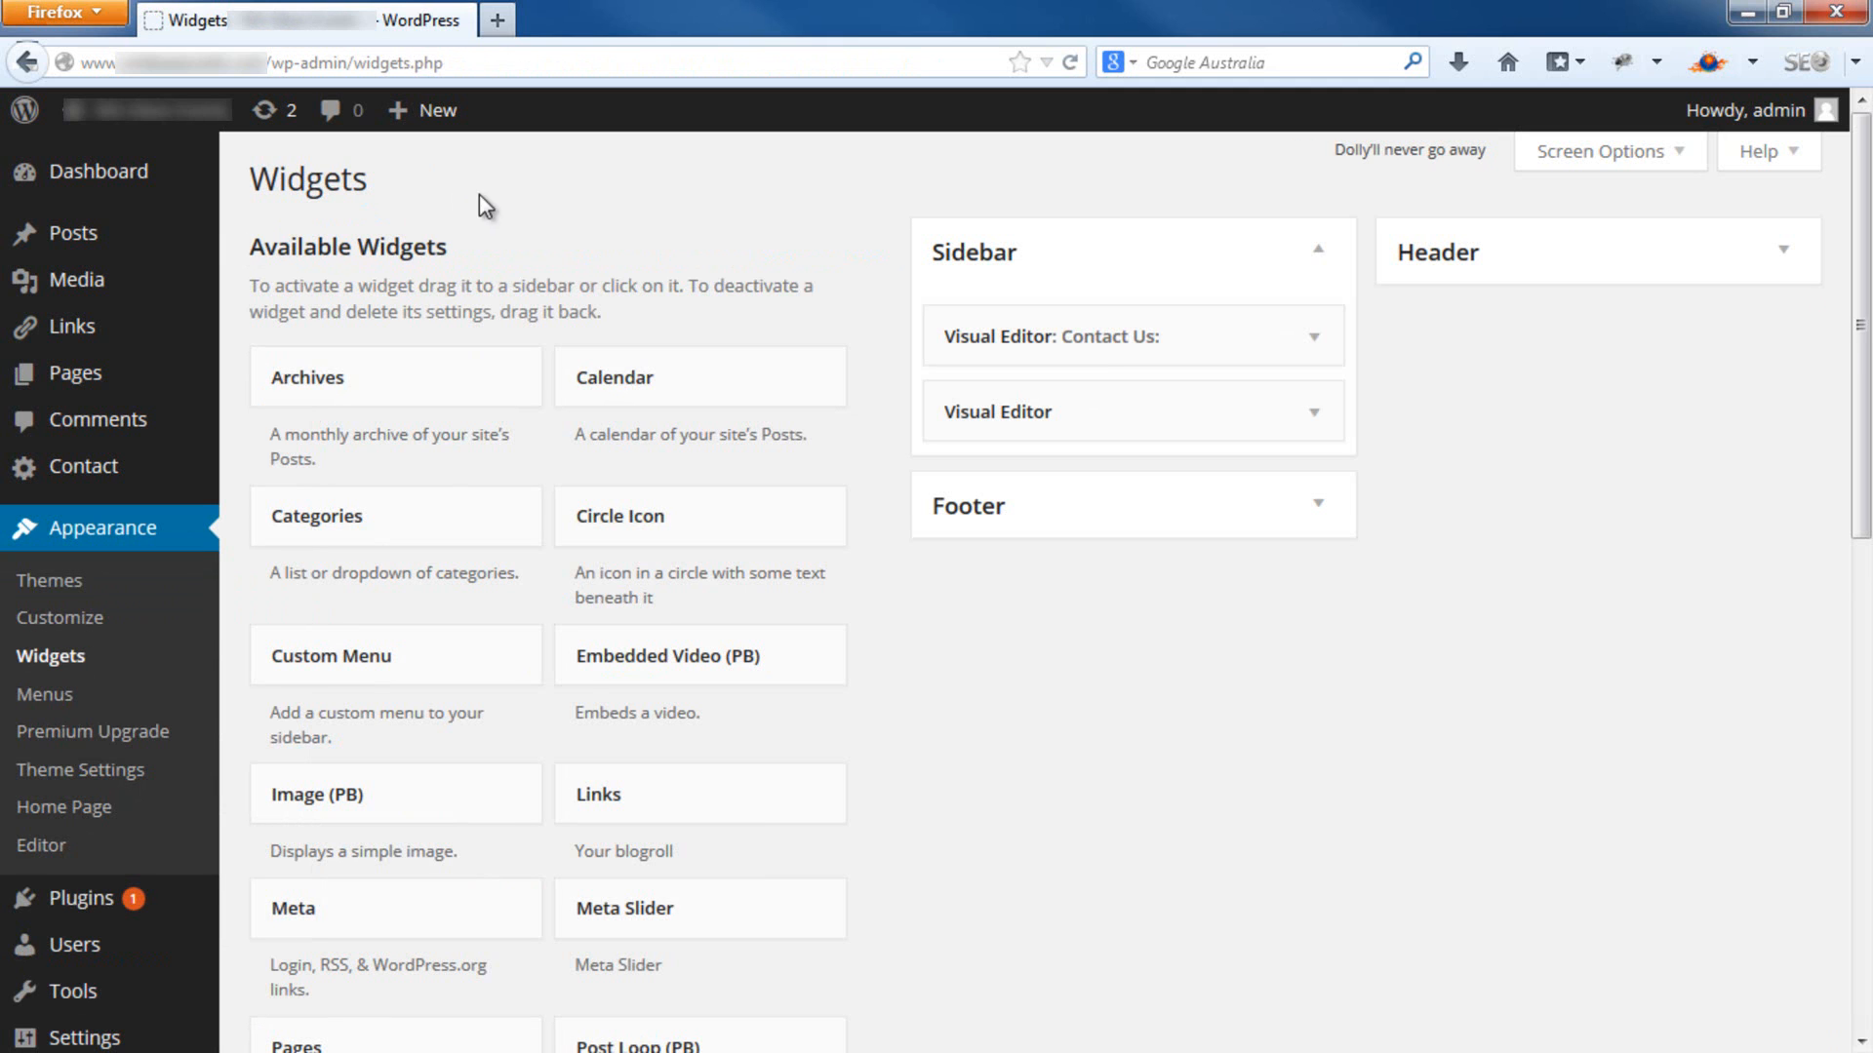
{"action": "scroll", "scroll_direction": "down", "scroll_amount": 3}
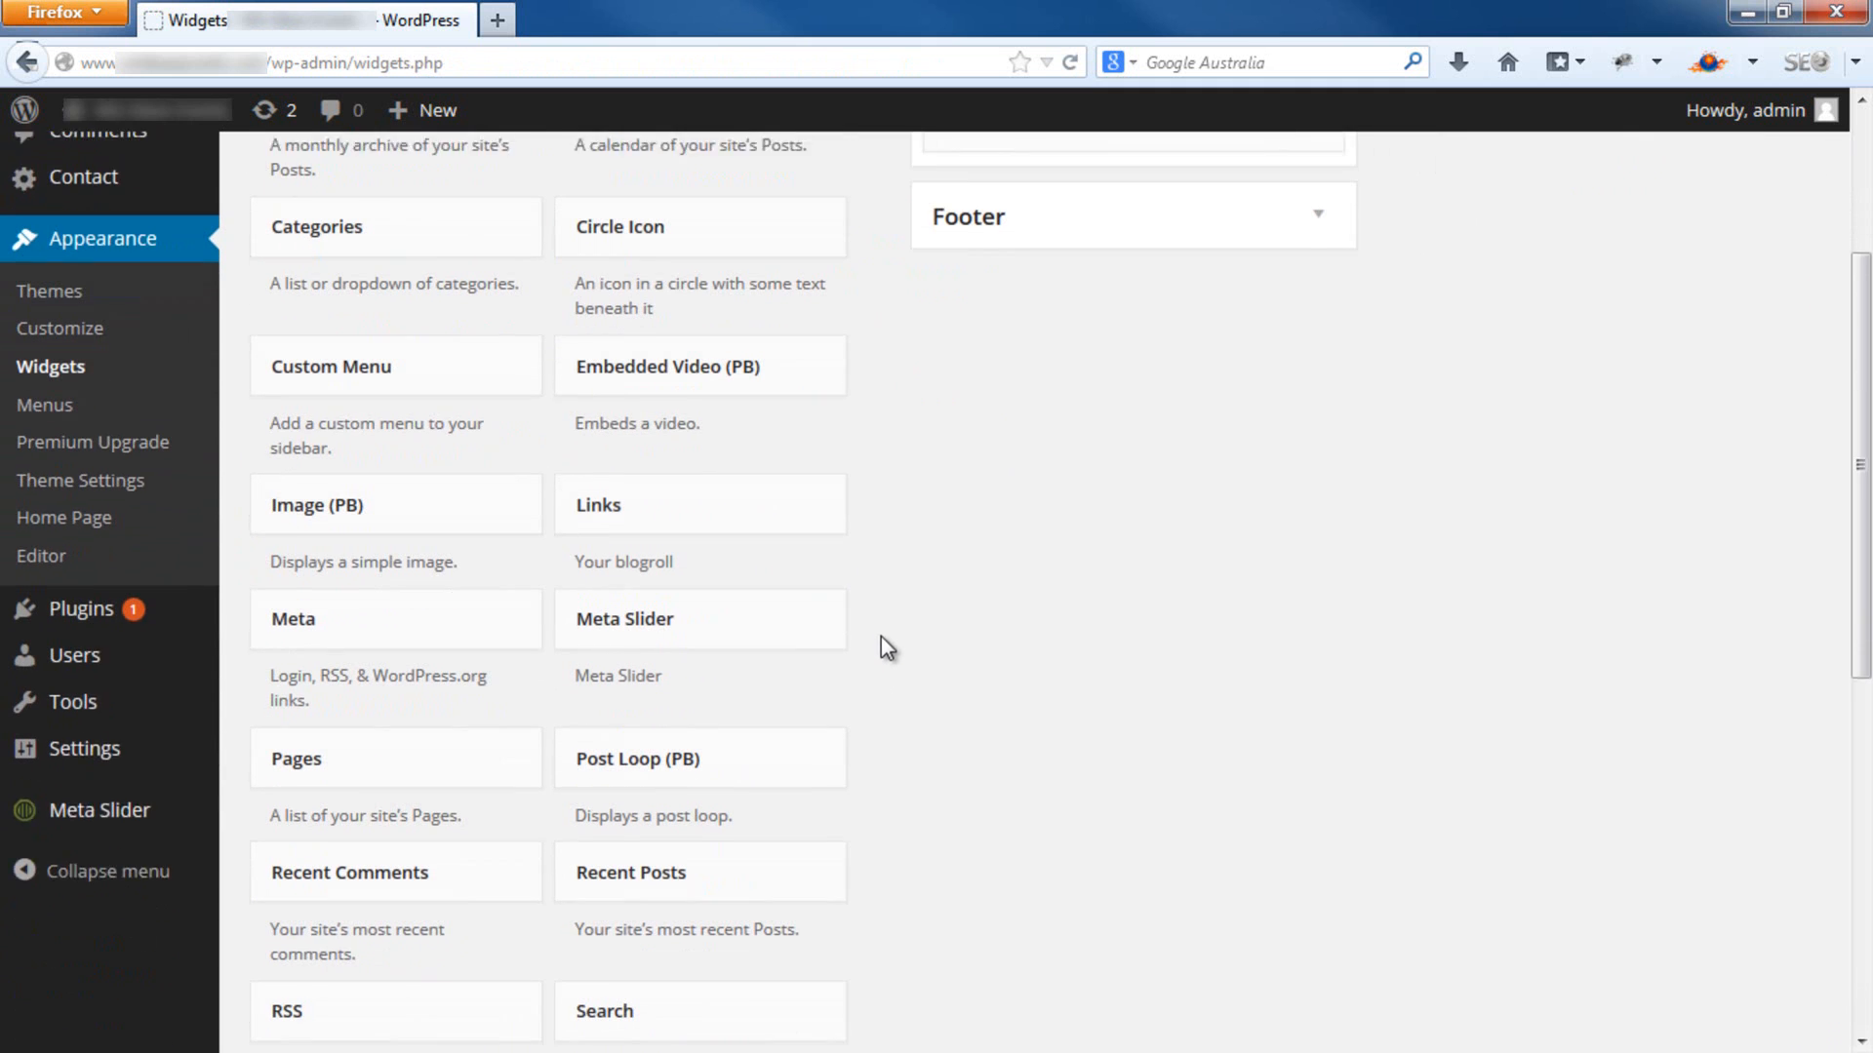
{"action": "scroll", "scroll_direction": "down", "scroll_amount": 3}
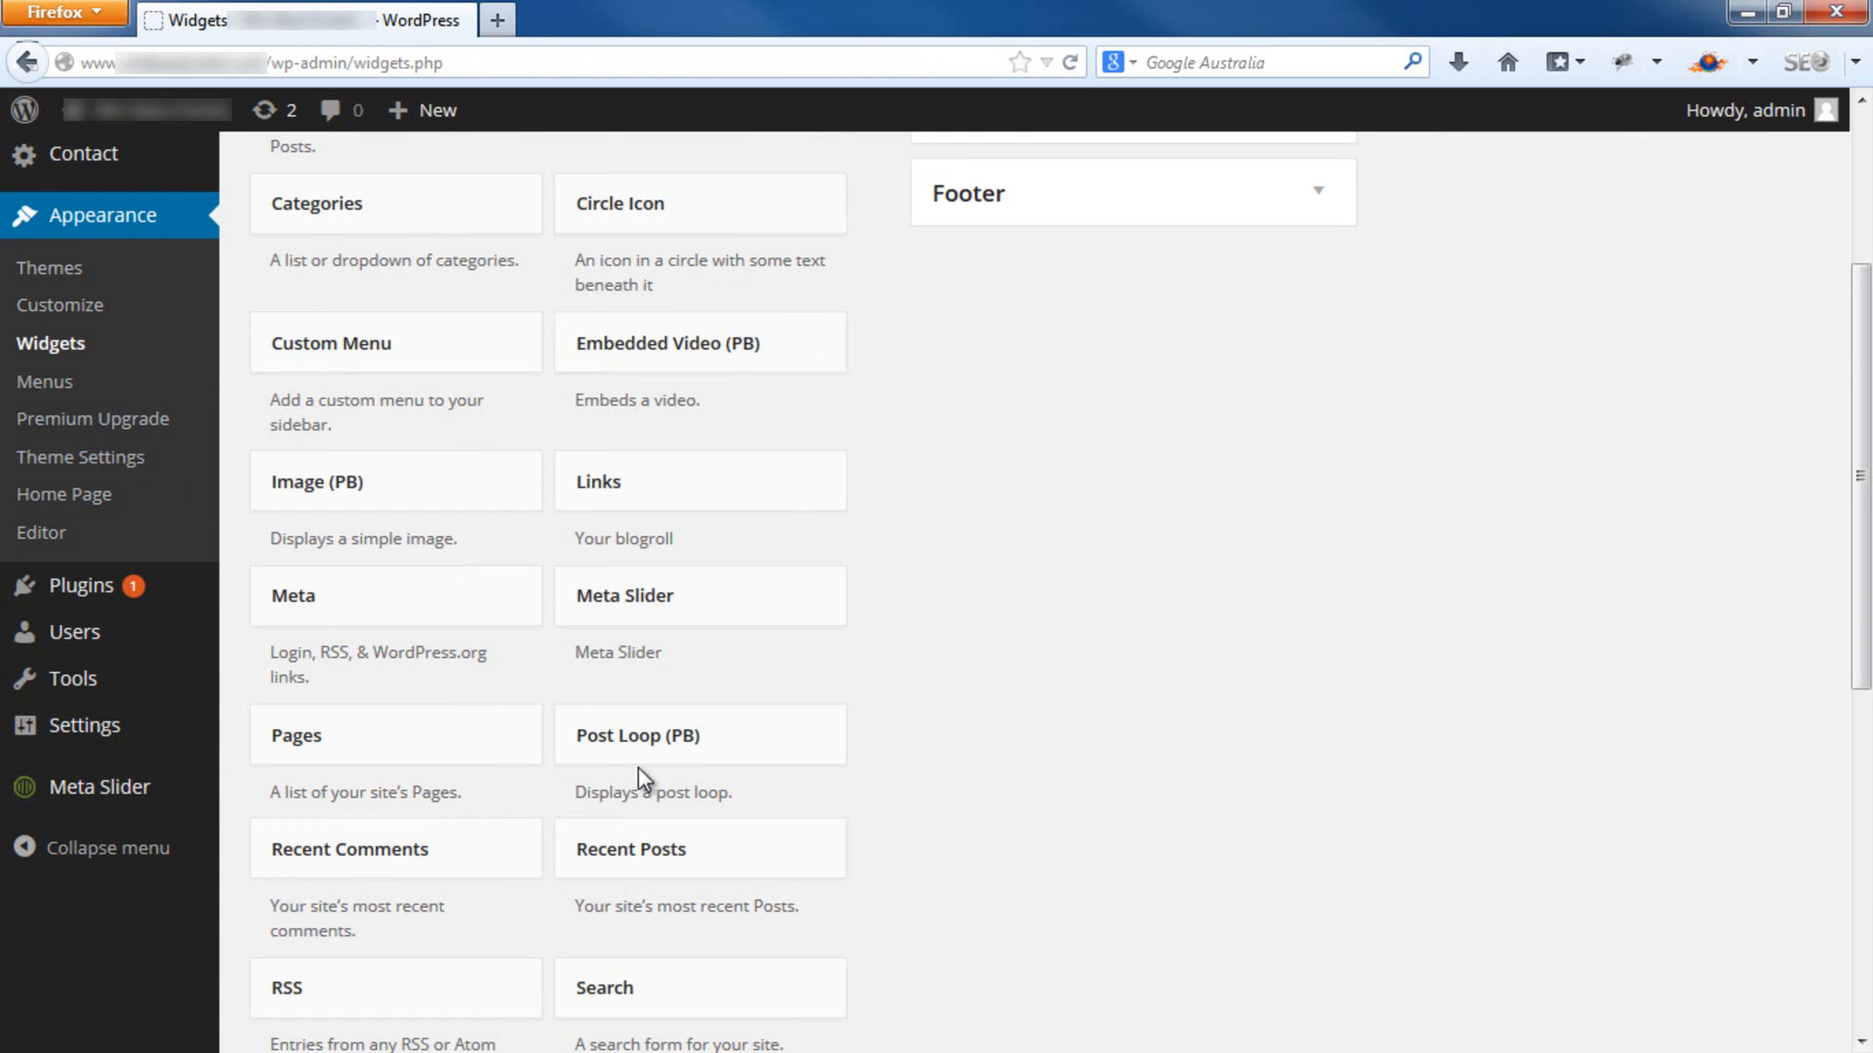
{"action": "mouse_move", "coordinate": [242, 714]}
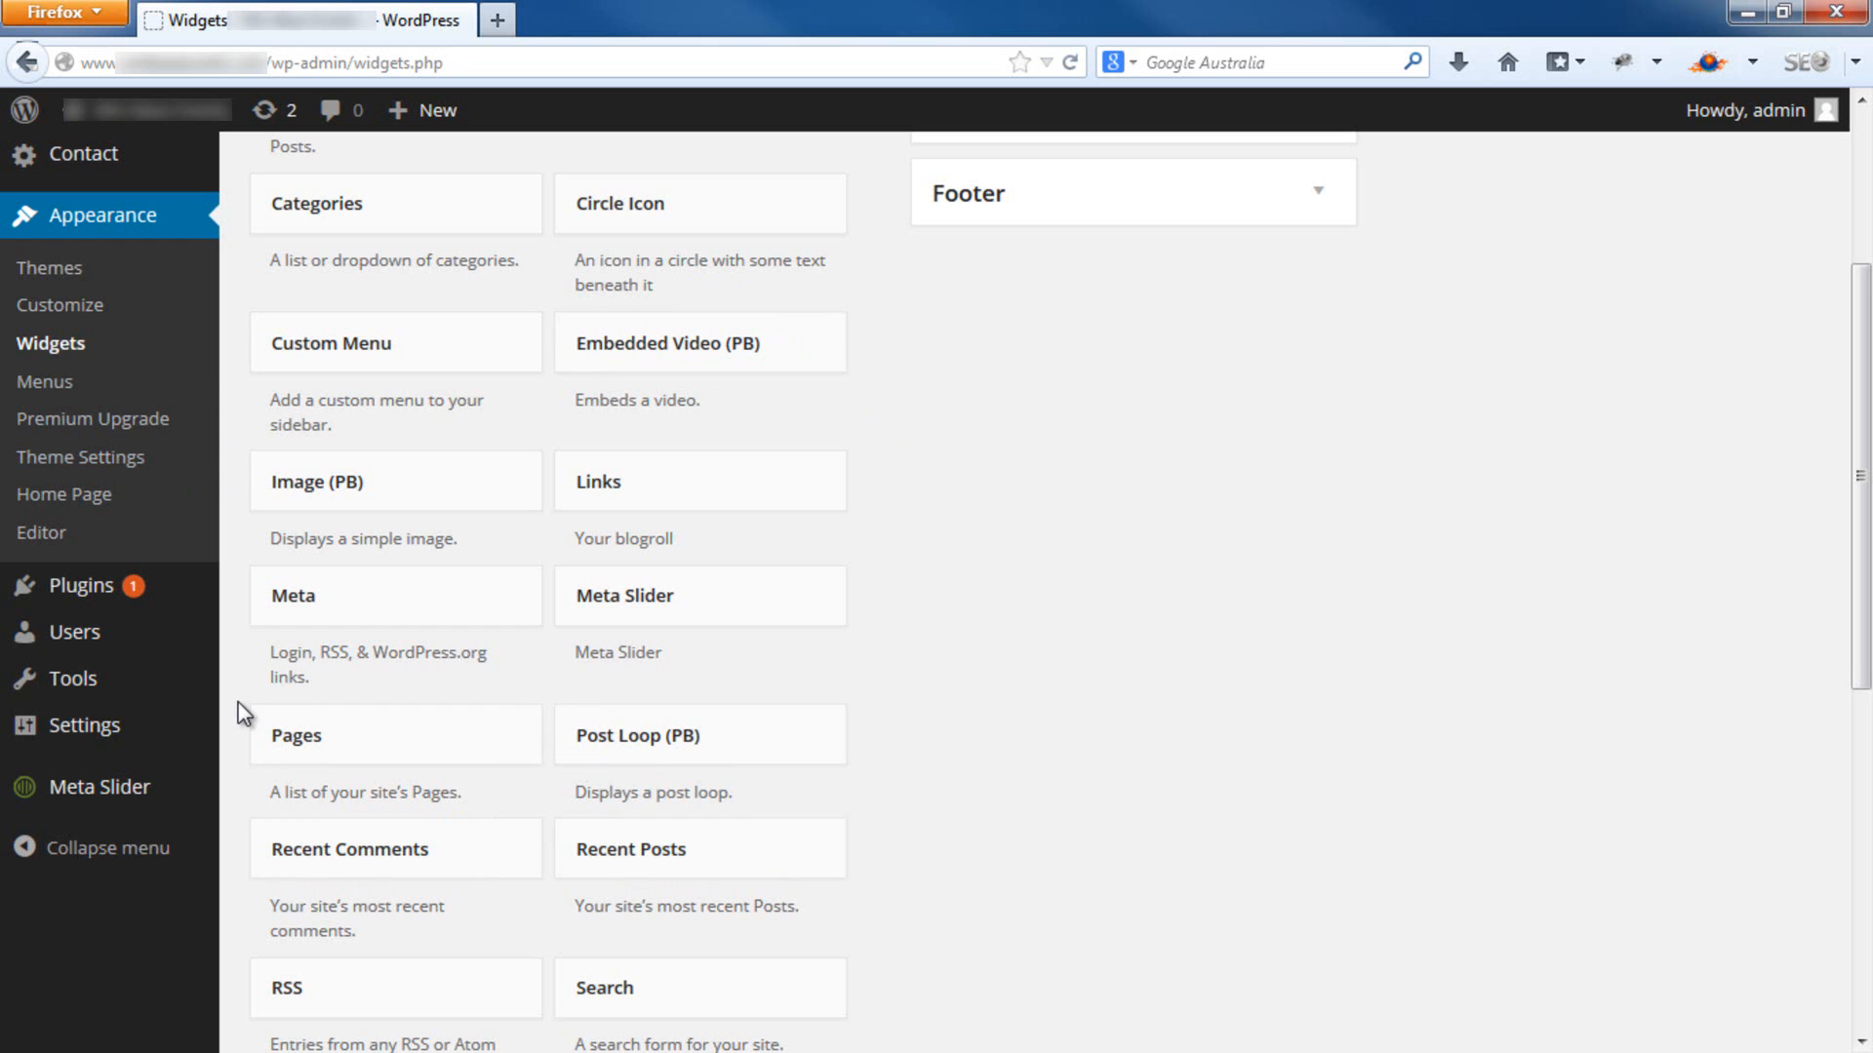
{"action": "scroll", "scroll_direction": "down", "scroll_amount": 3}
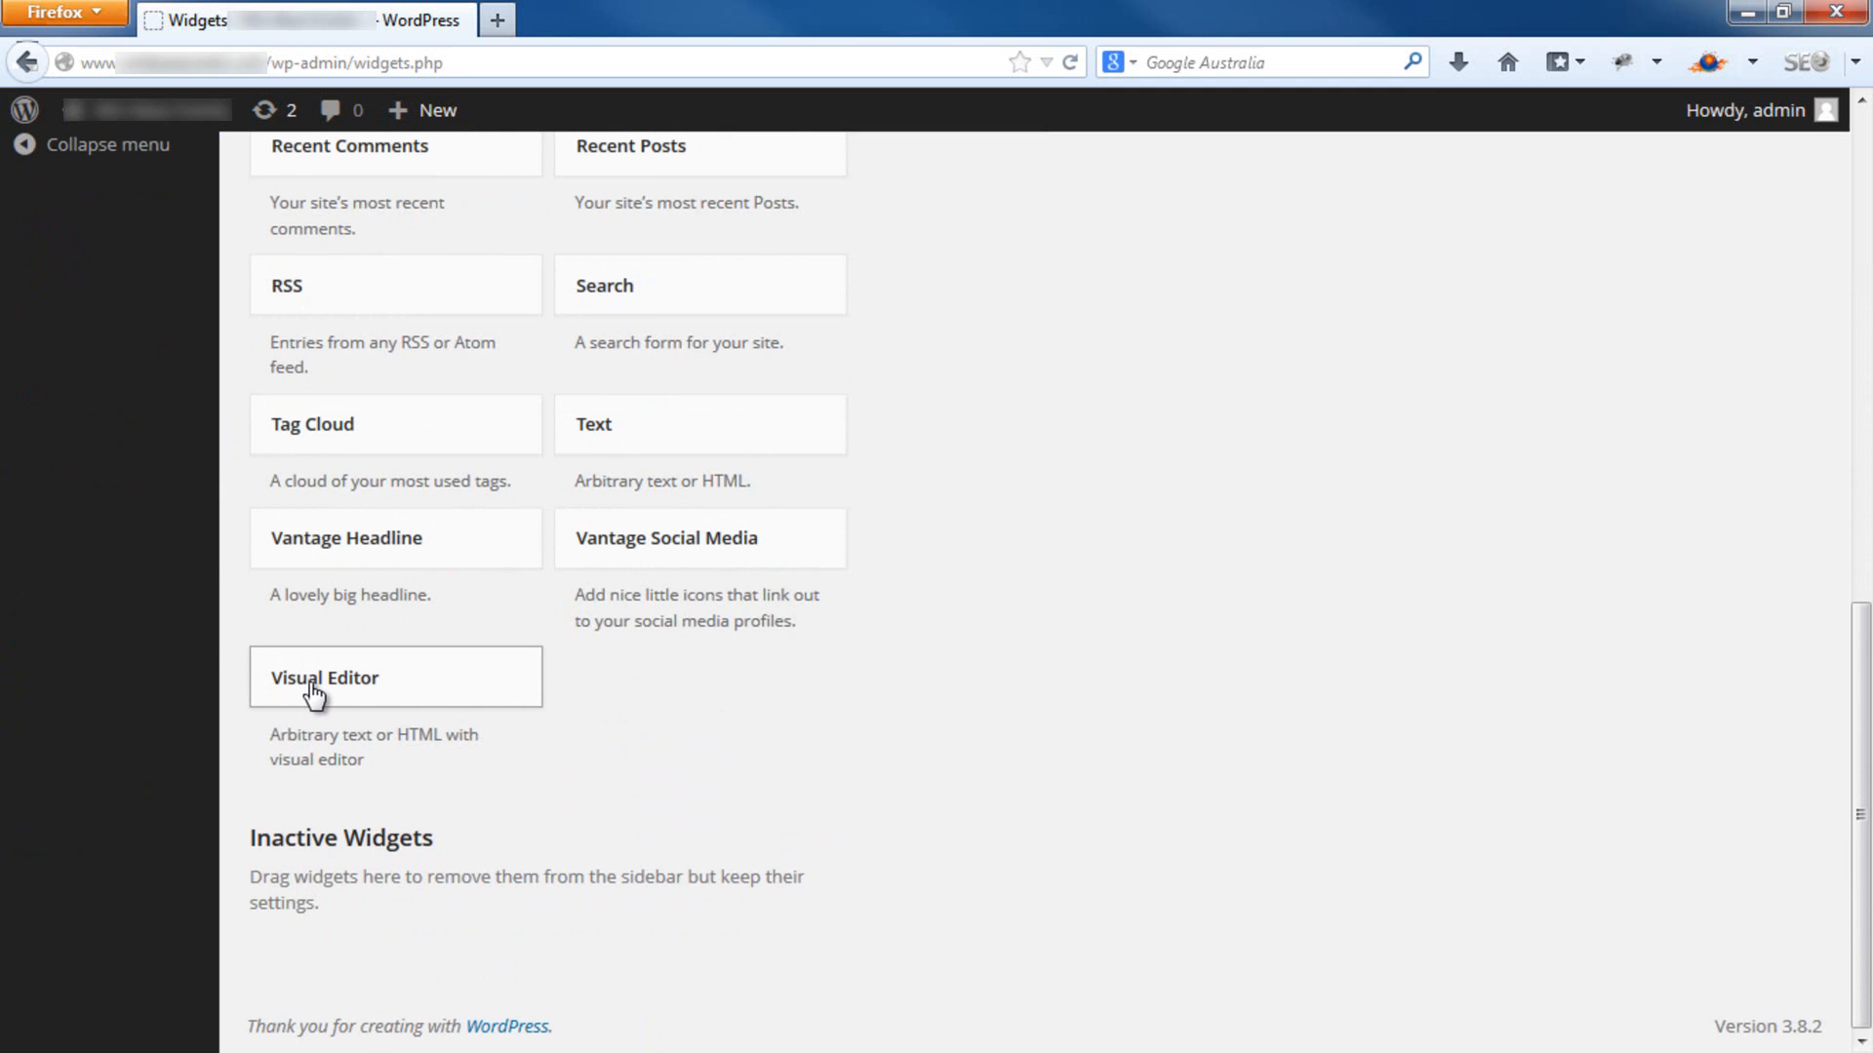
- Drag a new Visual Editor widget into the Sidebar, expanding its empty settings
{"action": "left_click_drag", "start_coordinate": [322, 677], "coordinate": [1136, 143]}
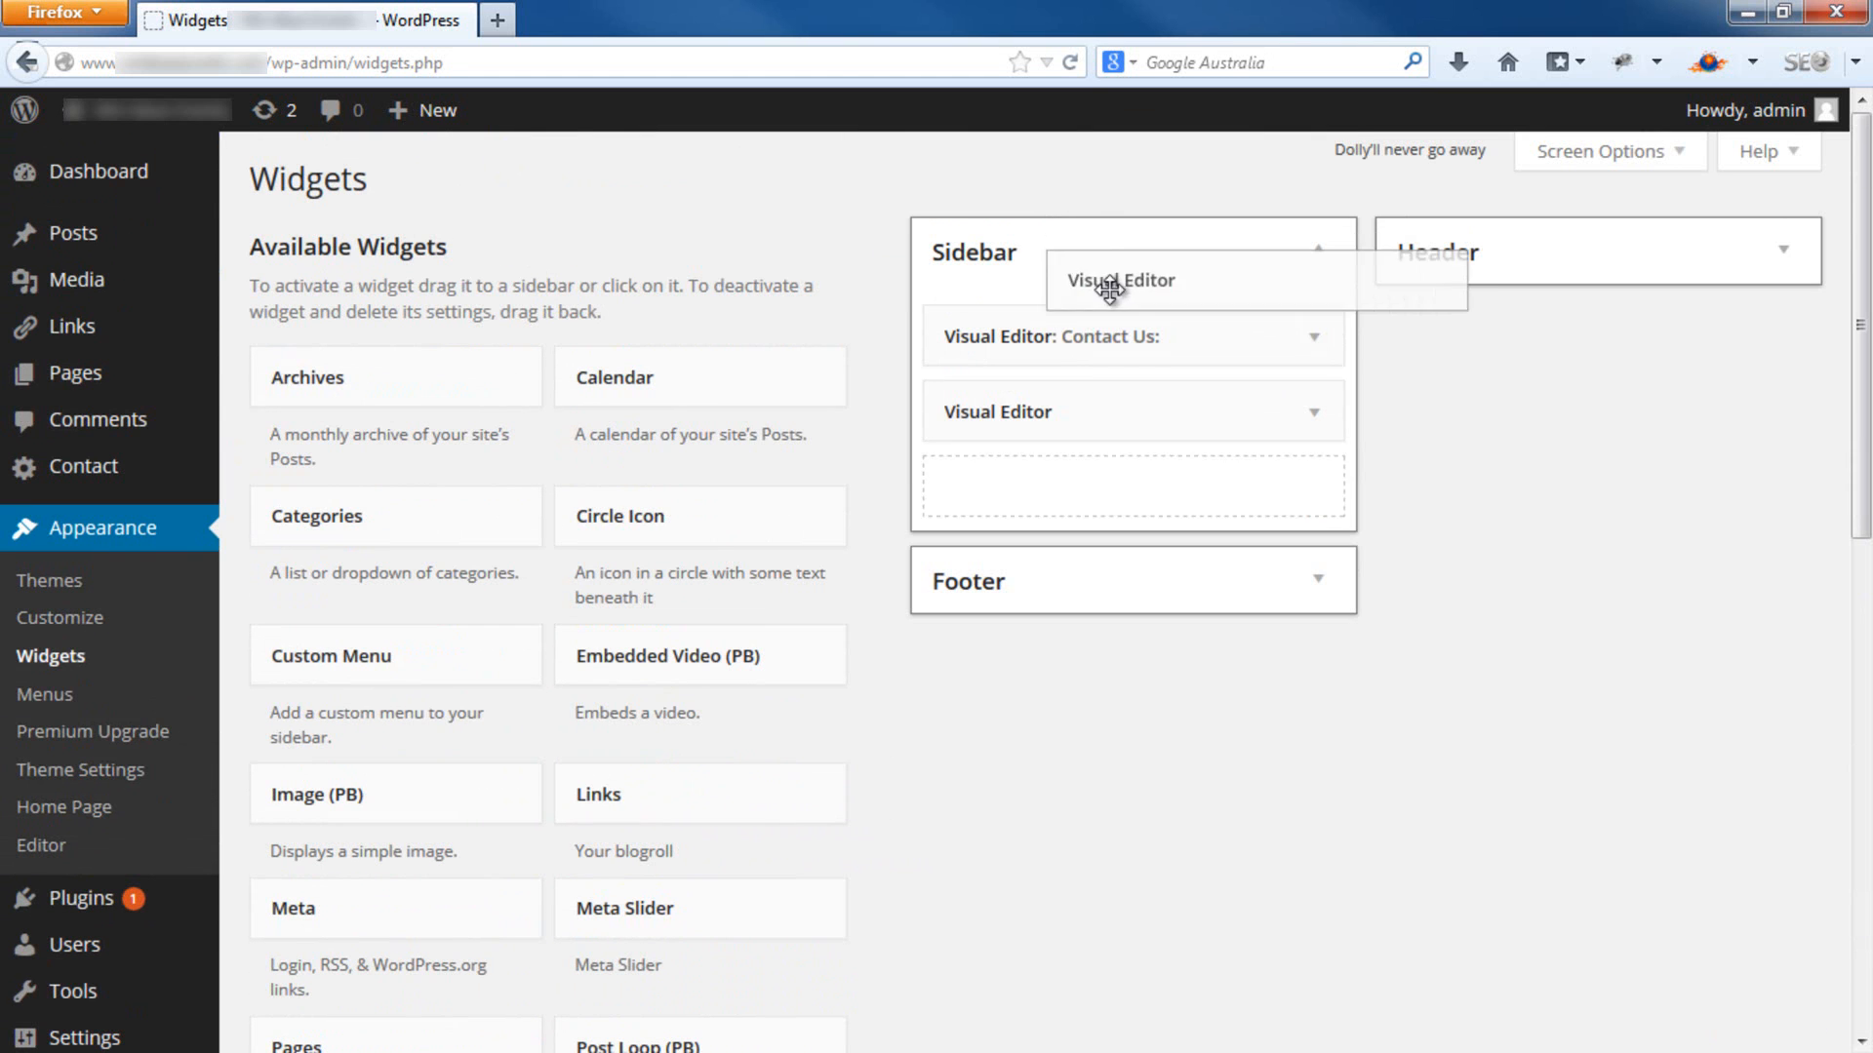
{"action": "left_click_drag", "start_coordinate": [1115, 281], "coordinate": [997, 491]}
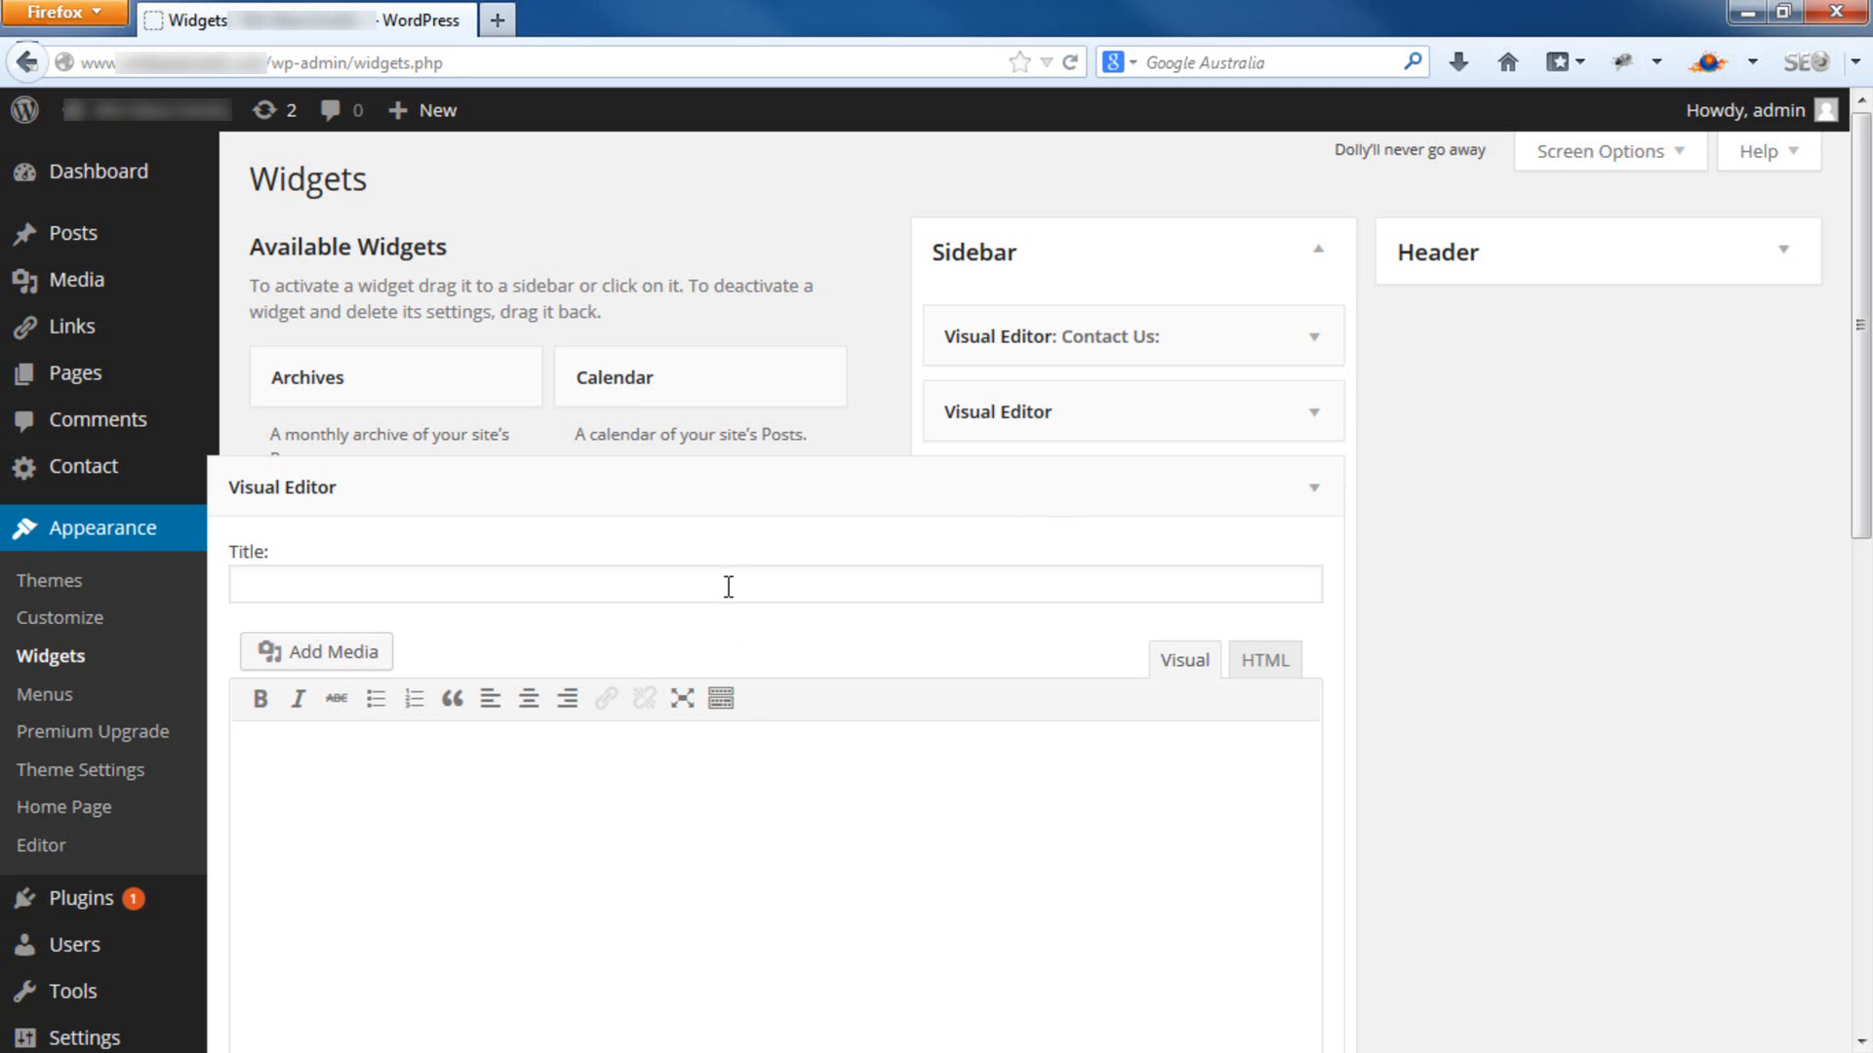
- Enter the sample text 'sfsdf' in the new widget's content, leaving the title empty
{"action": "scroll", "scroll_direction": "down", "scroll_amount": 3}
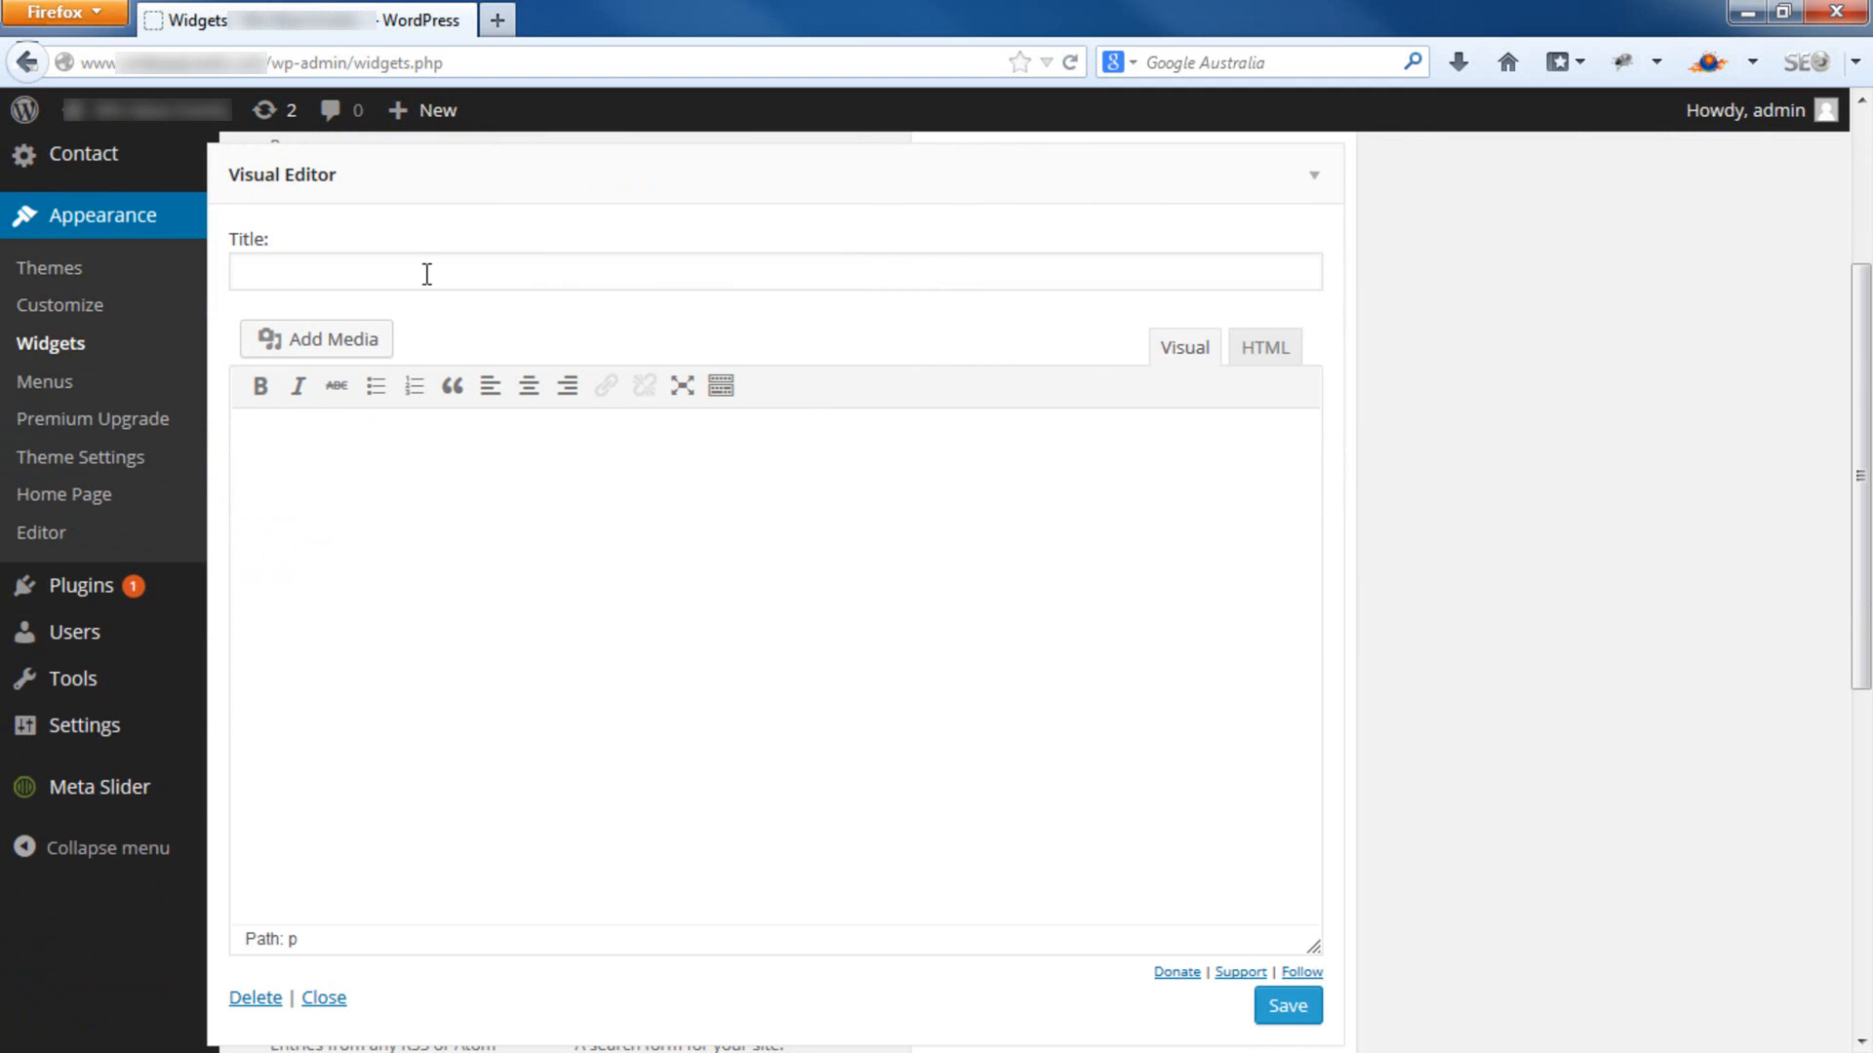
{"action": "mouse_move", "coordinate": [319, 433]}
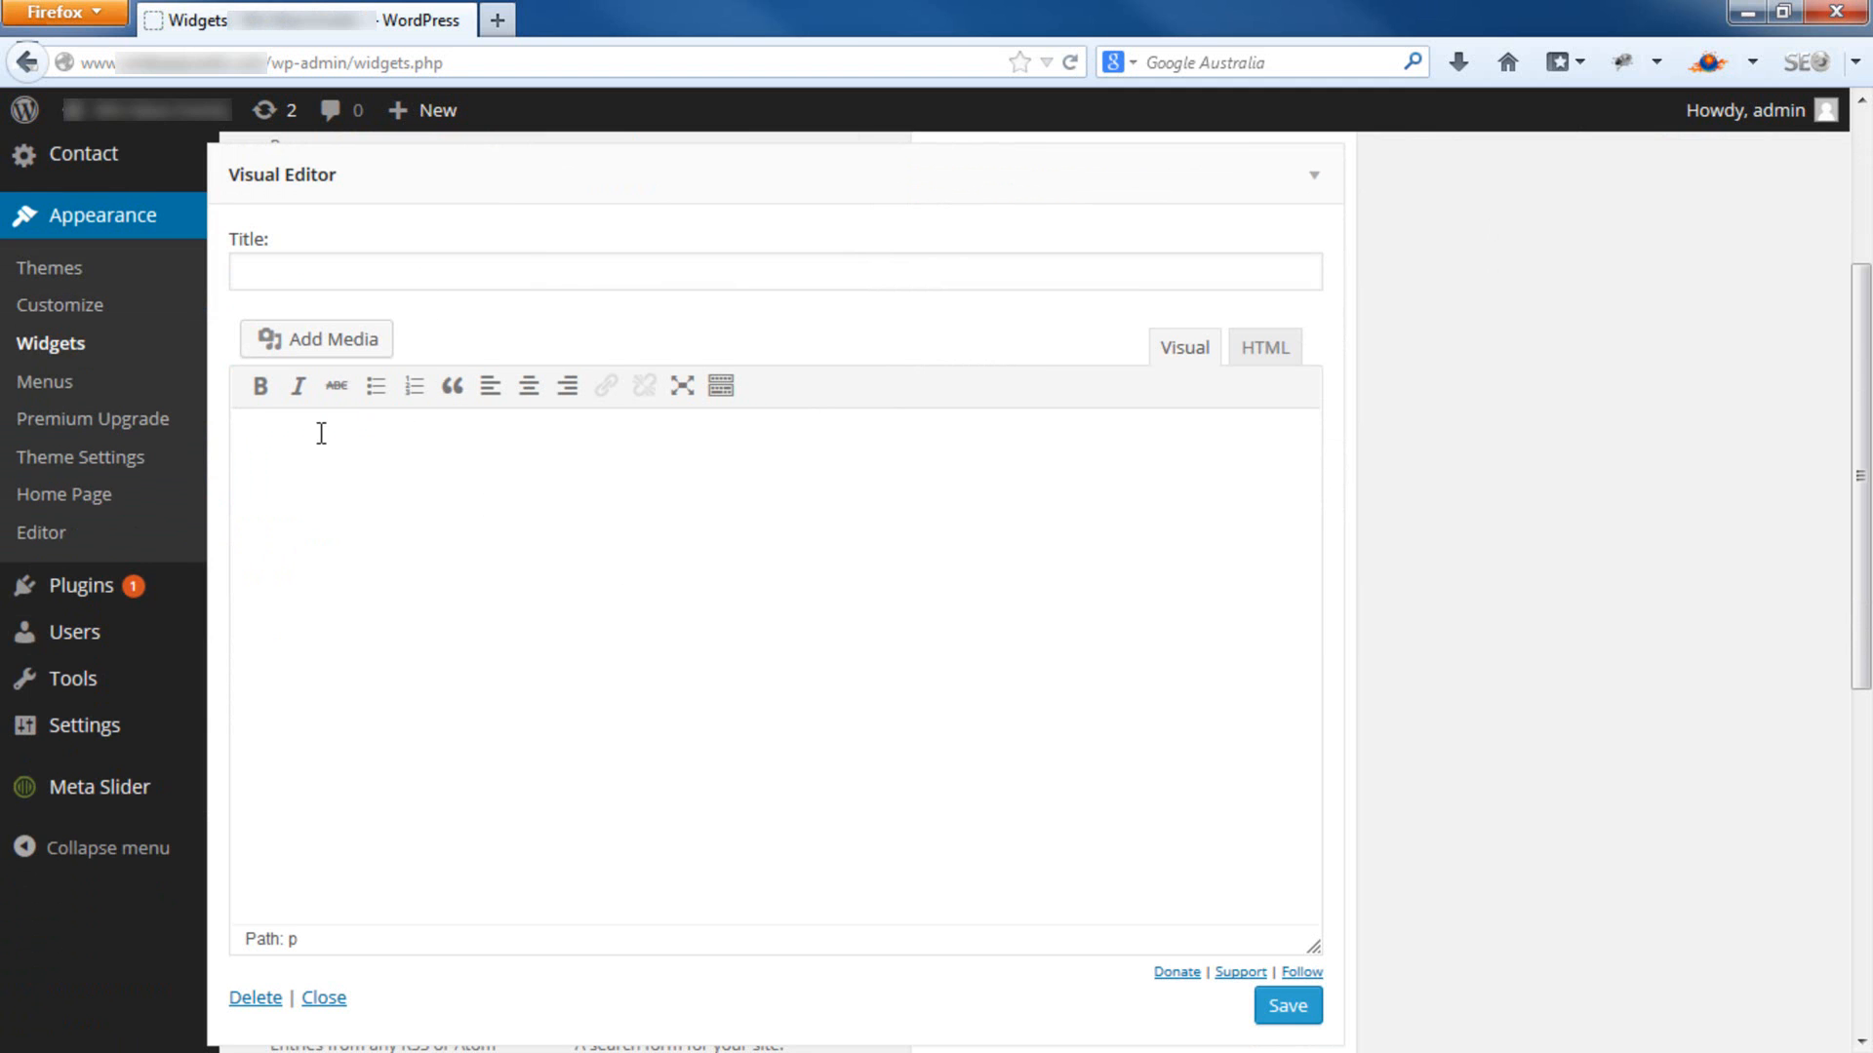
{"action": "type", "text": "sfsdf"}
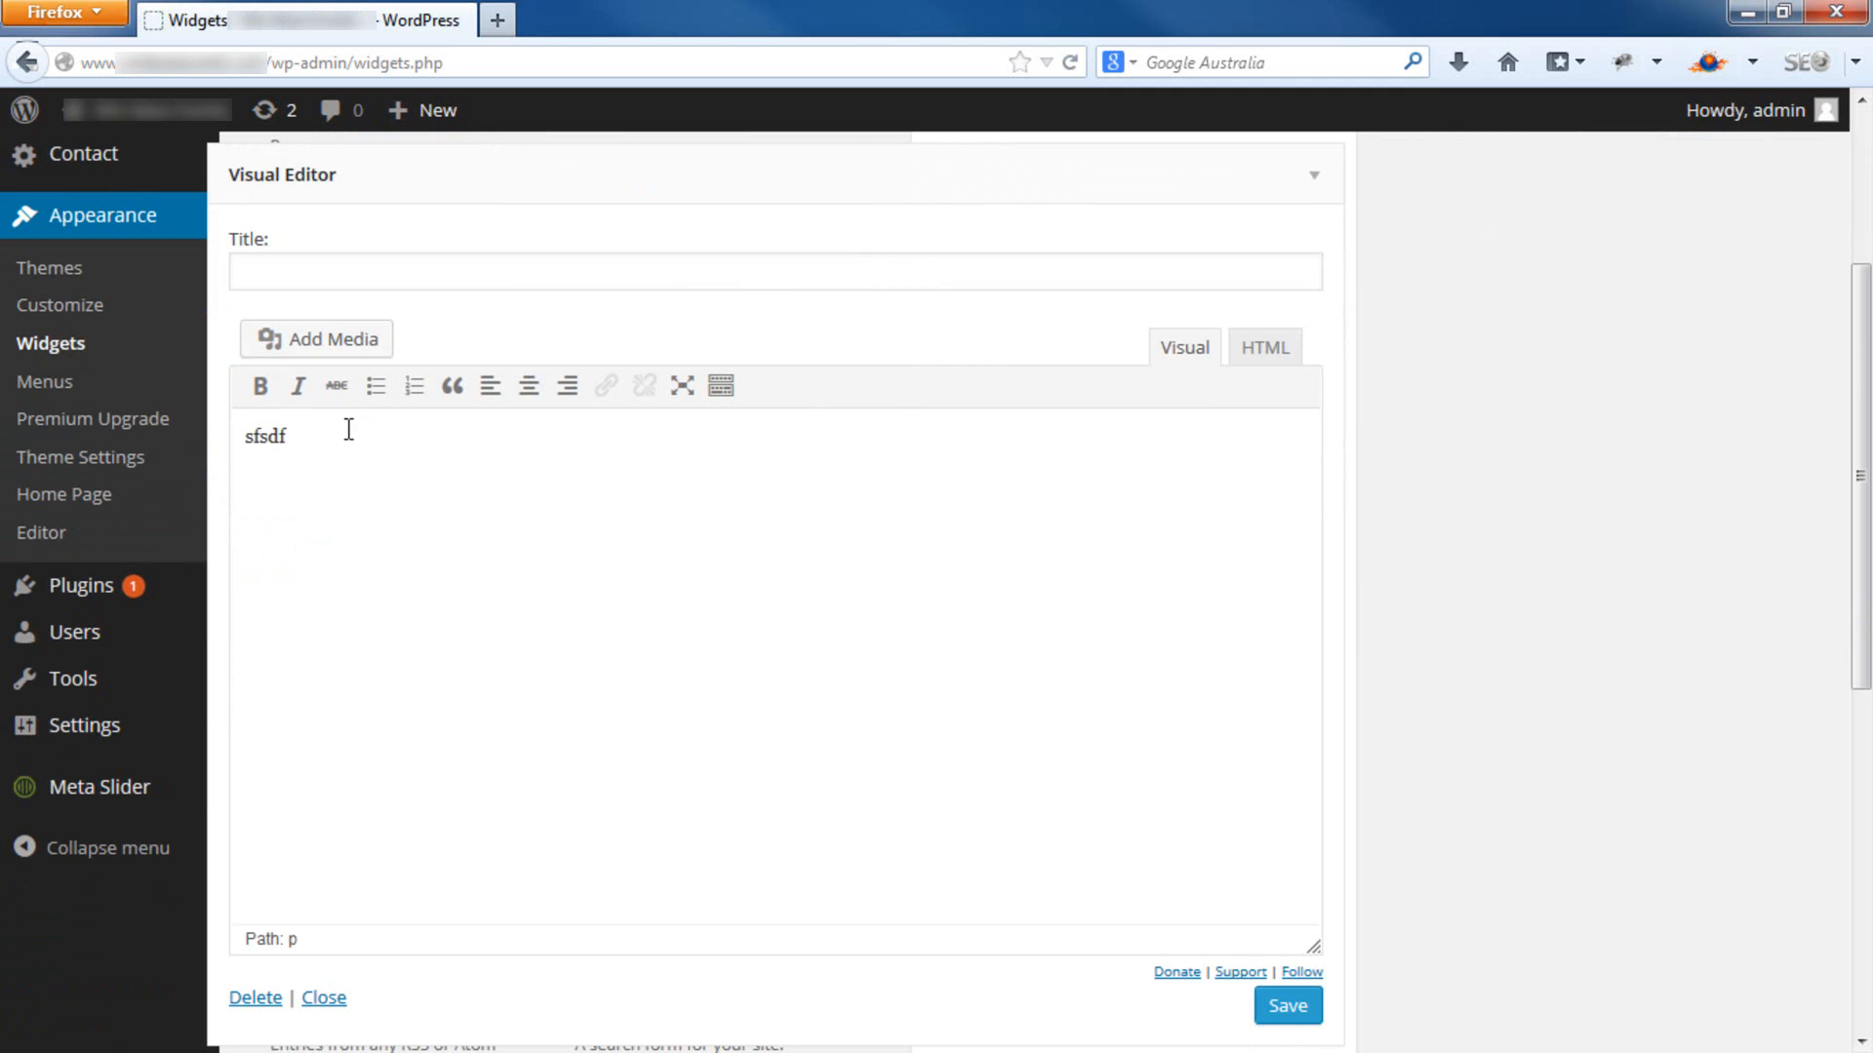